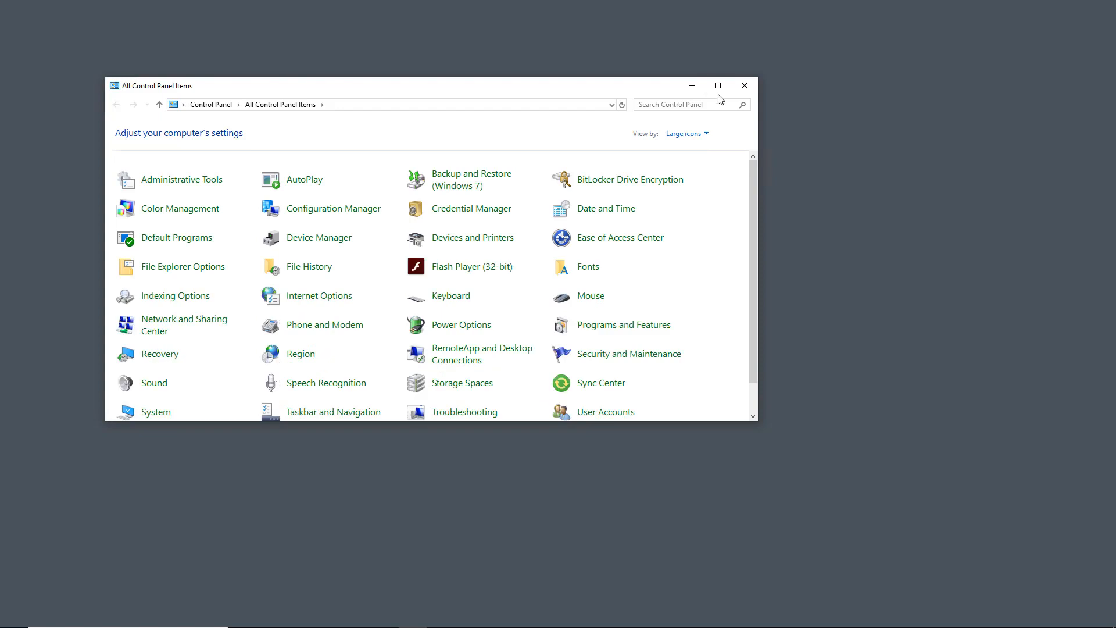
- Maximize the All Control Panel Items window to full screen
{"action": "left_click", "coordinate": [717, 85]}
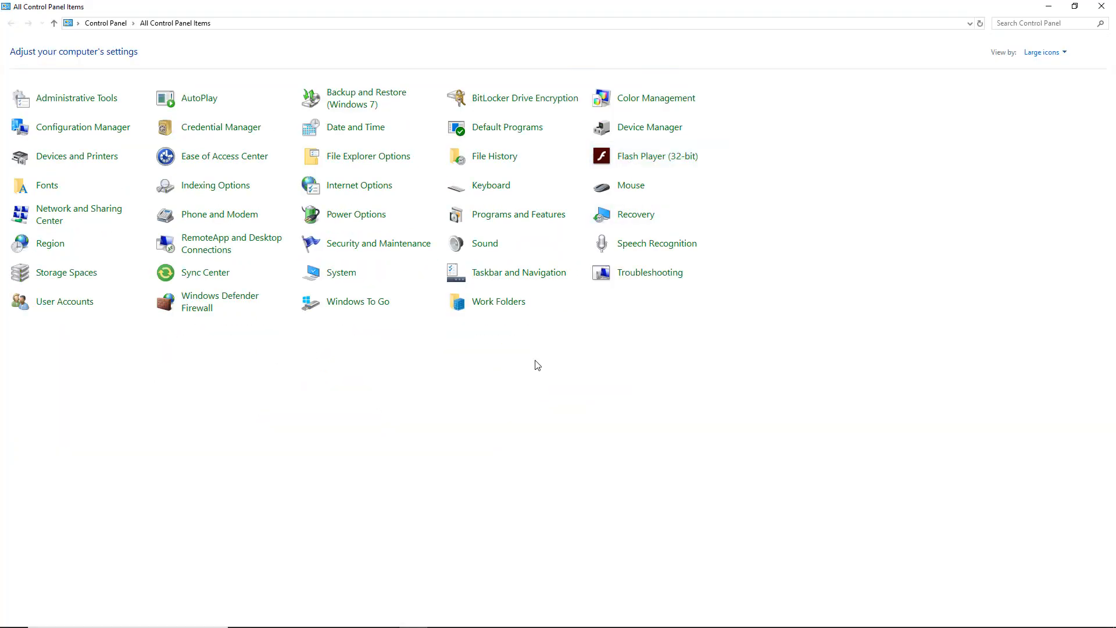
{"action": "mouse_move", "coordinate": [367, 98]}
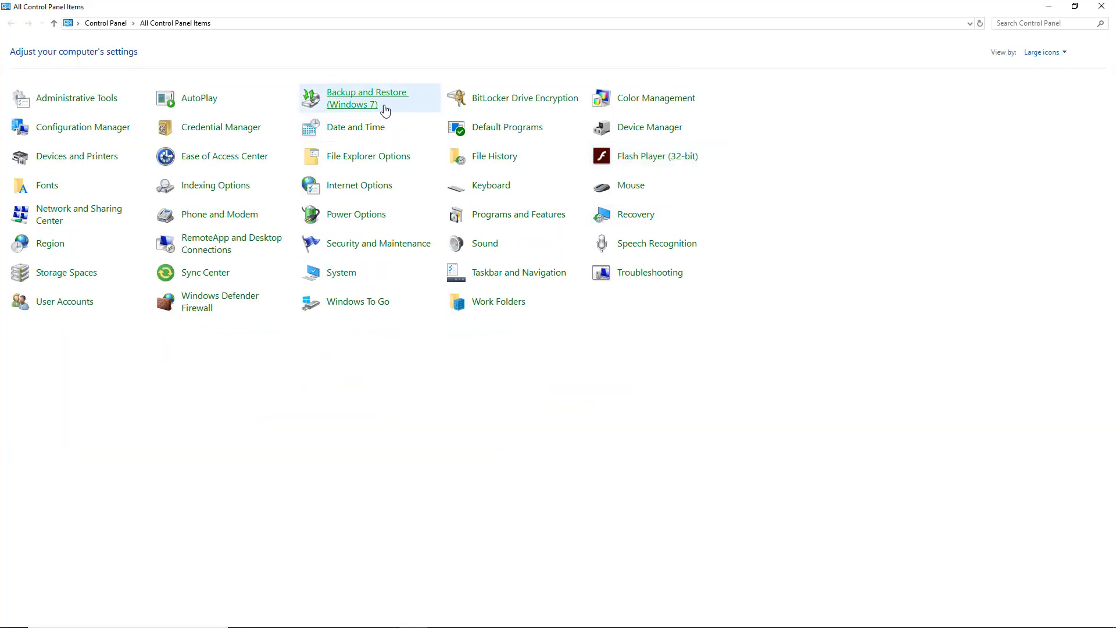
{"action": "mouse_move", "coordinate": [375, 97]}
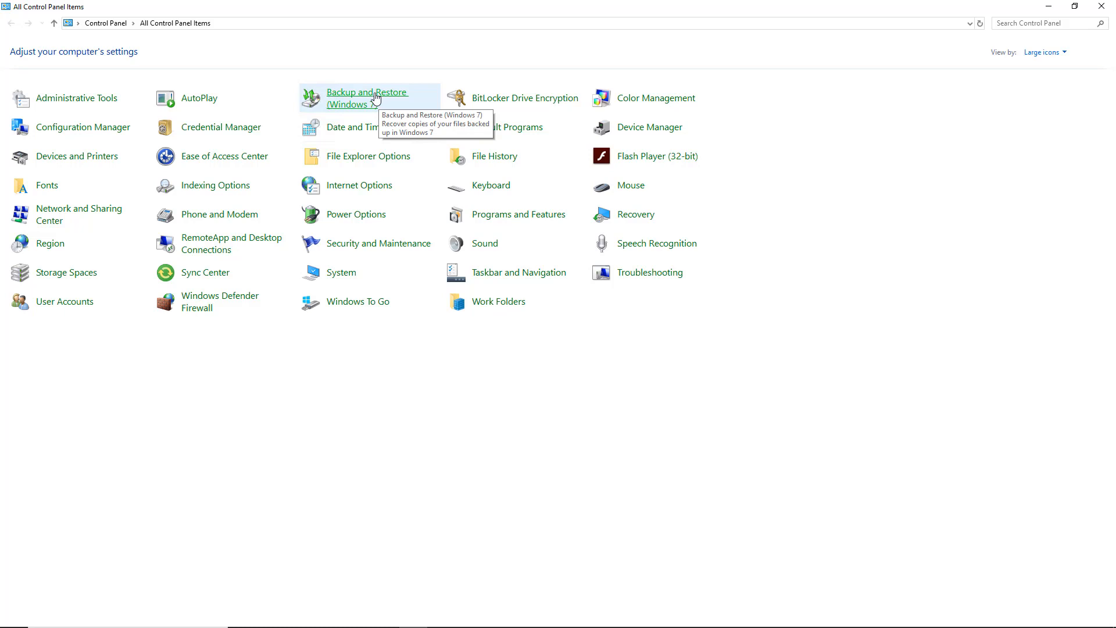
{"action": "mouse_move", "coordinate": [625, 299]}
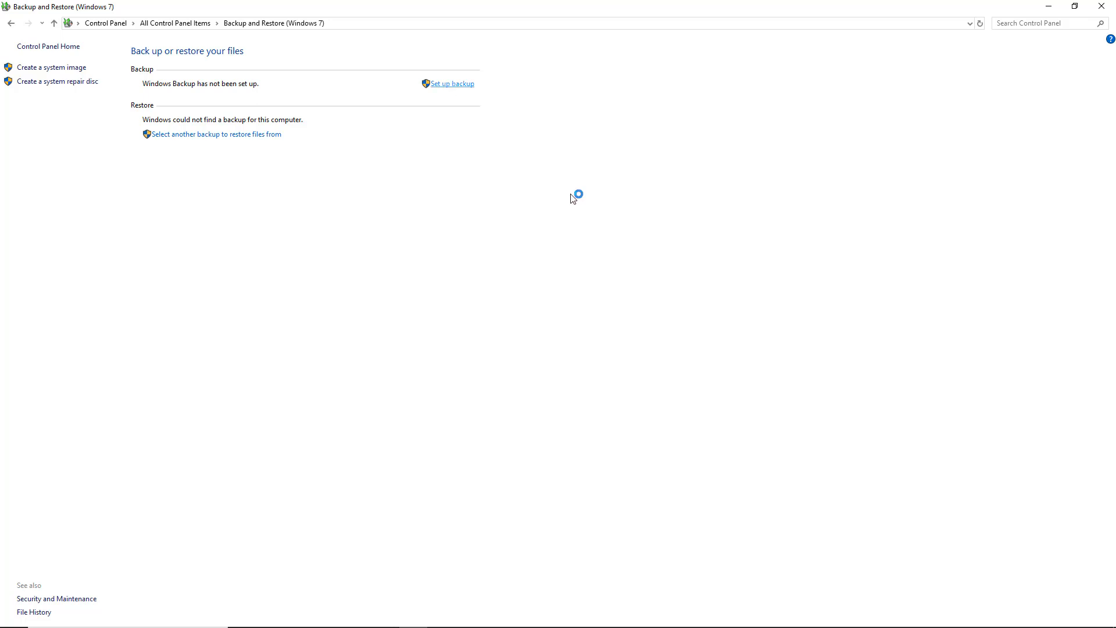
- Begin Set up backup and accept New Volume (E:) as the backup destination
{"action": "left_click", "coordinate": [452, 83]}
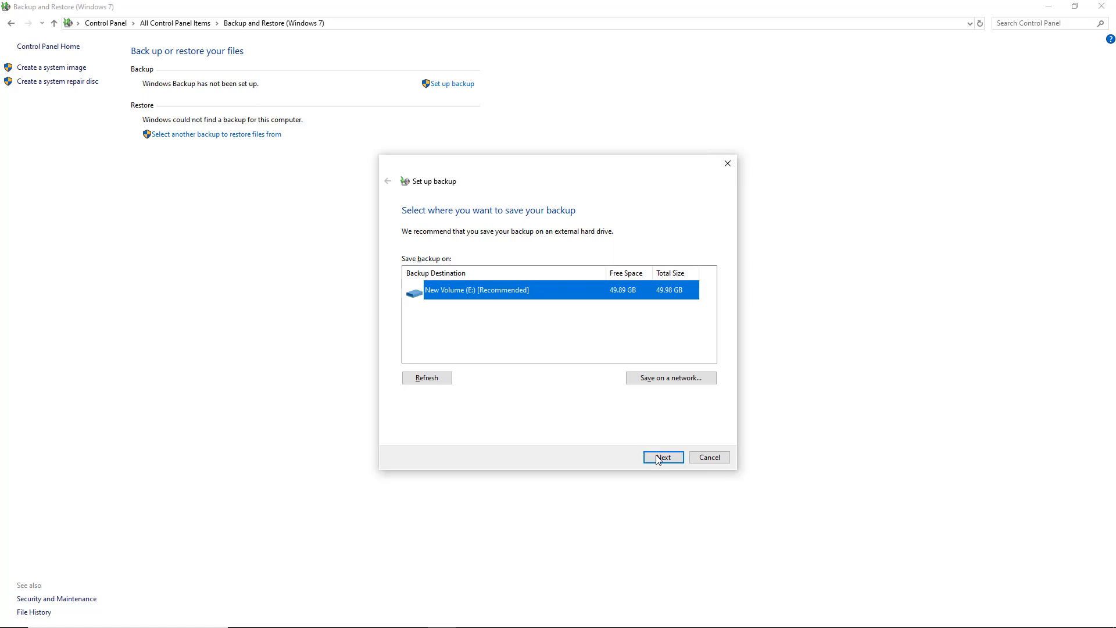
{"action": "left_click", "coordinate": [662, 456]}
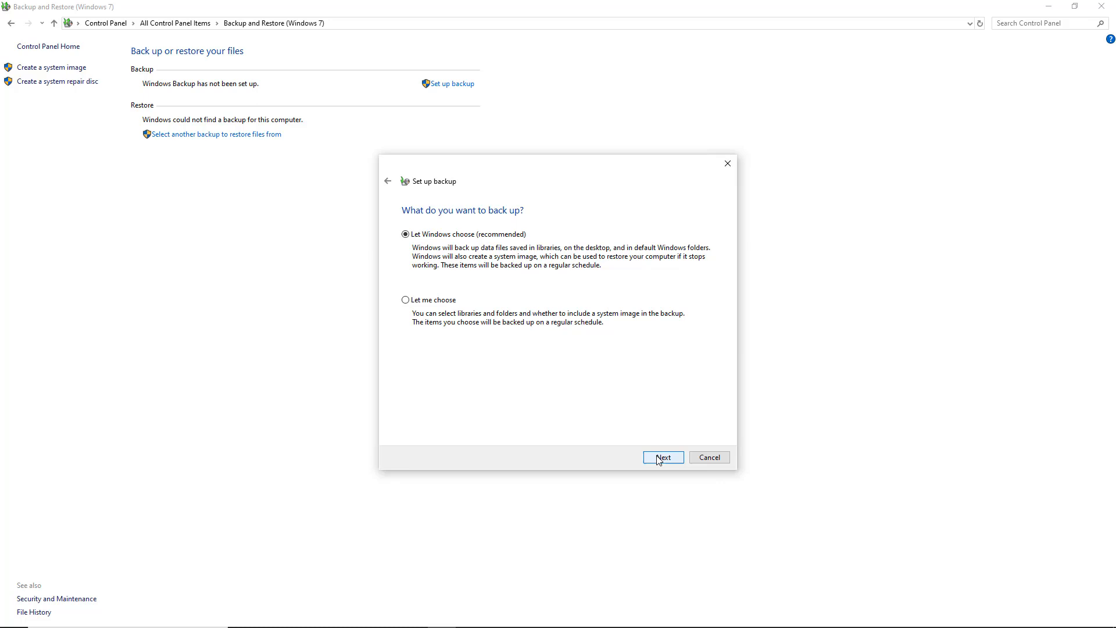
- Choose 'Let me choose', then tick Local Disk (C:) and expand its folders
{"action": "left_click", "coordinate": [406, 300]}
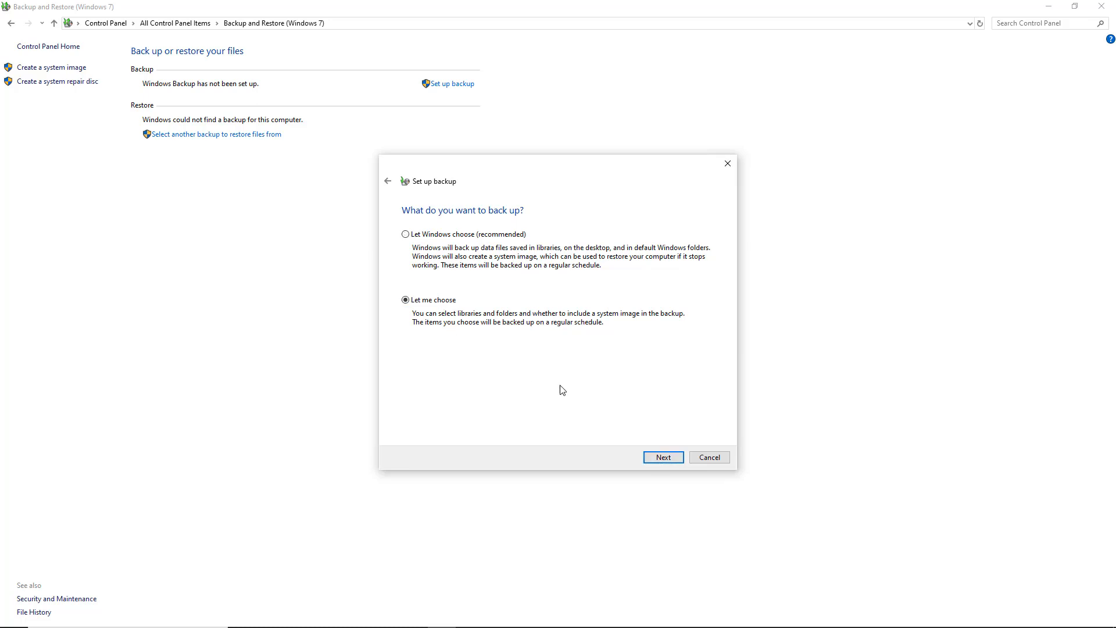
{"action": "left_click", "coordinate": [661, 457]}
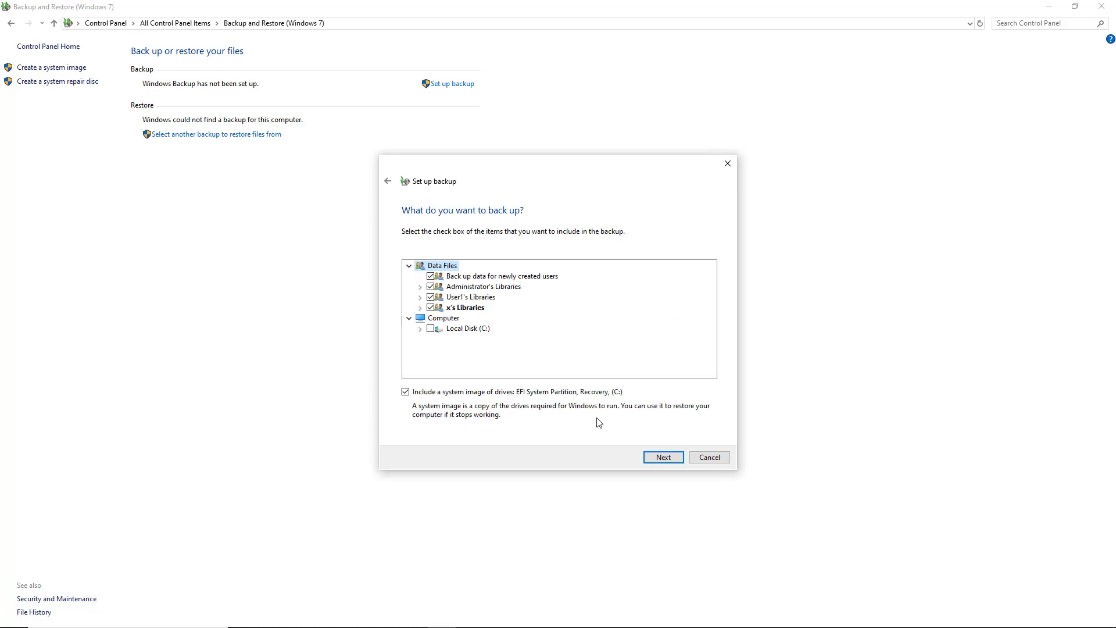
{"action": "mouse_move", "coordinate": [517, 376]}
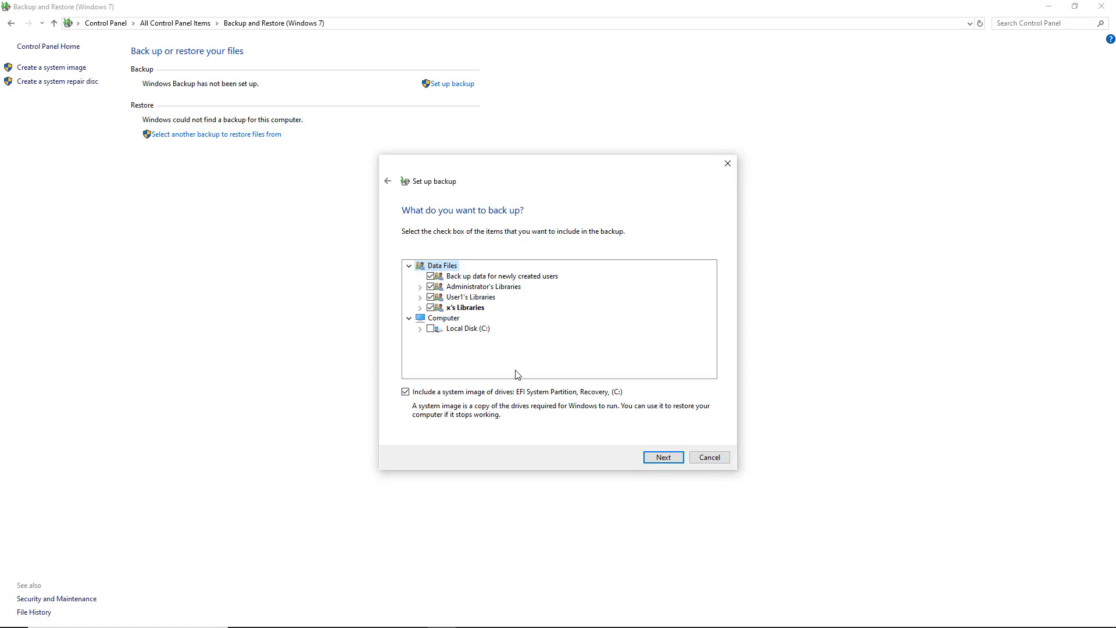
{"action": "left_click", "coordinate": [430, 328]}
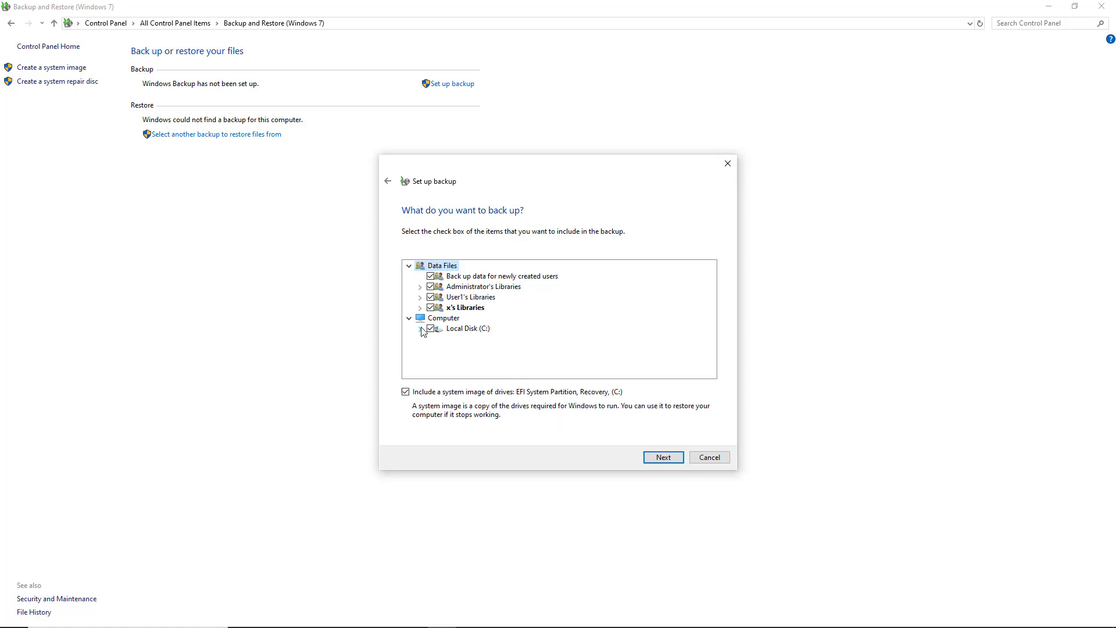
{"action": "left_click", "coordinate": [421, 328]}
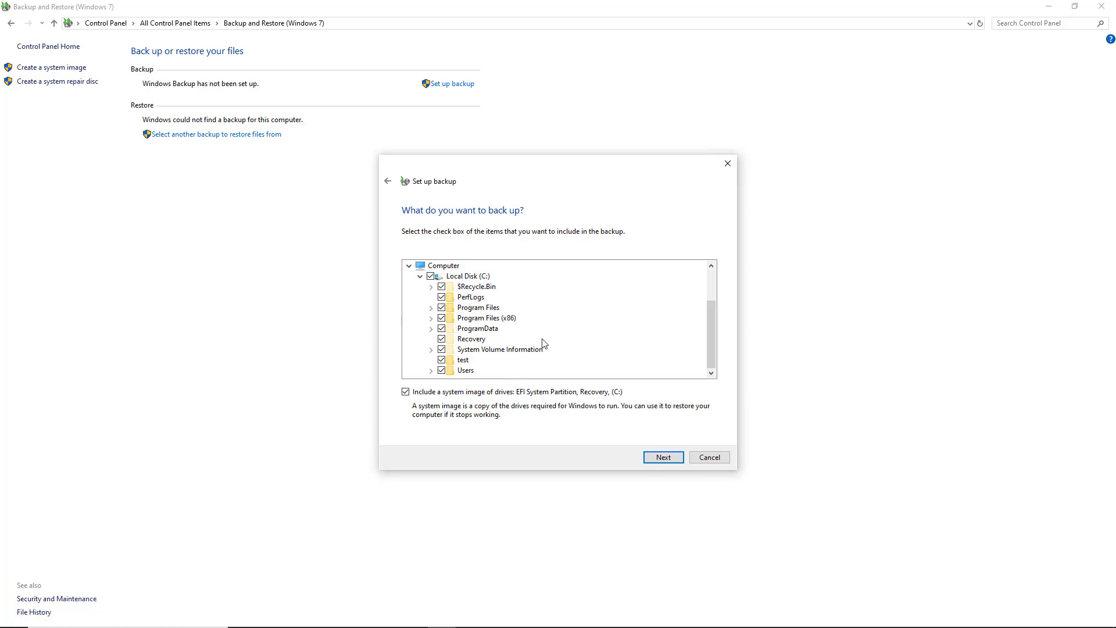
{"action": "mouse_move", "coordinate": [573, 388]}
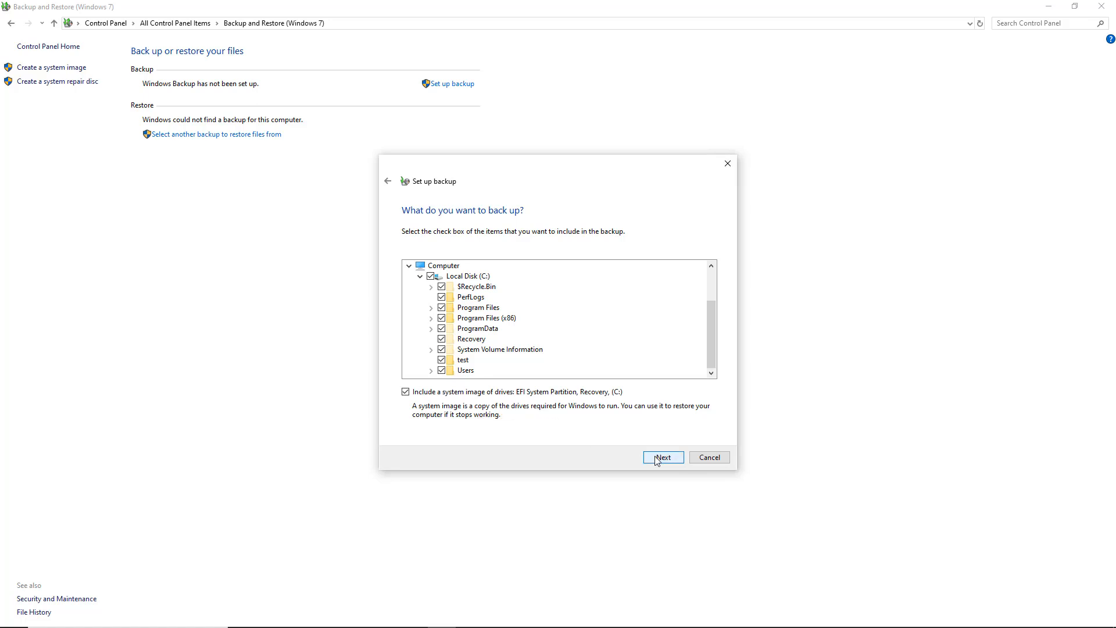
- Reach the Review your backup settings summary, then cancel the setup without saving
{"action": "left_click", "coordinate": [661, 457]}
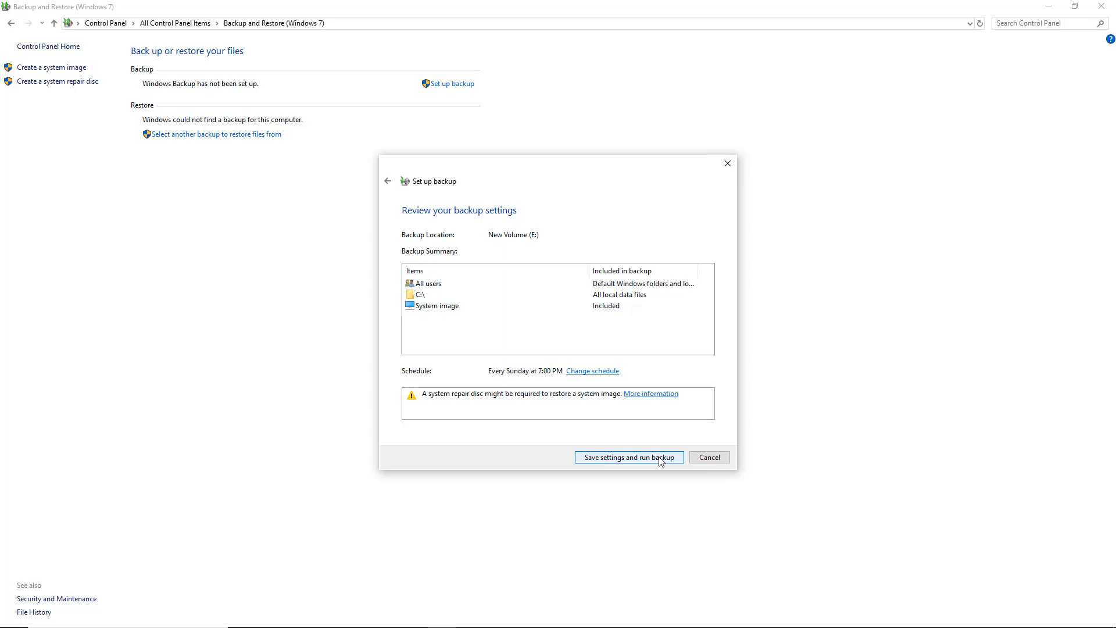
{"action": "mouse_move", "coordinate": [709, 457]}
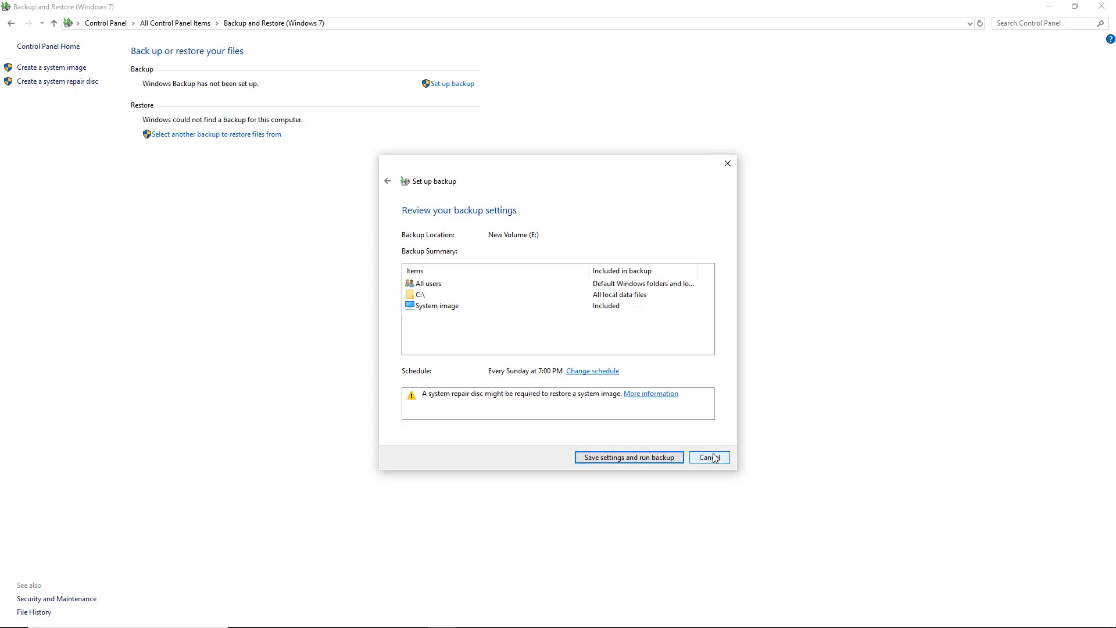
{"action": "left_click", "coordinate": [708, 457]}
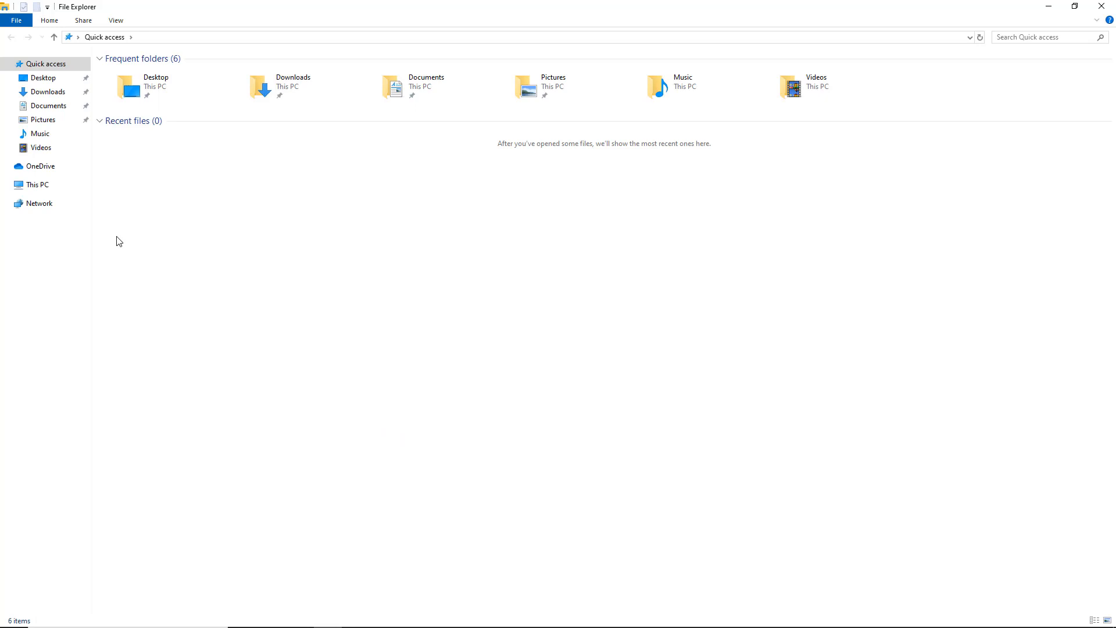
- From This PC, show Local Disk (C:) Properties and centre the dialog
{"action": "left_click", "coordinate": [37, 185]}
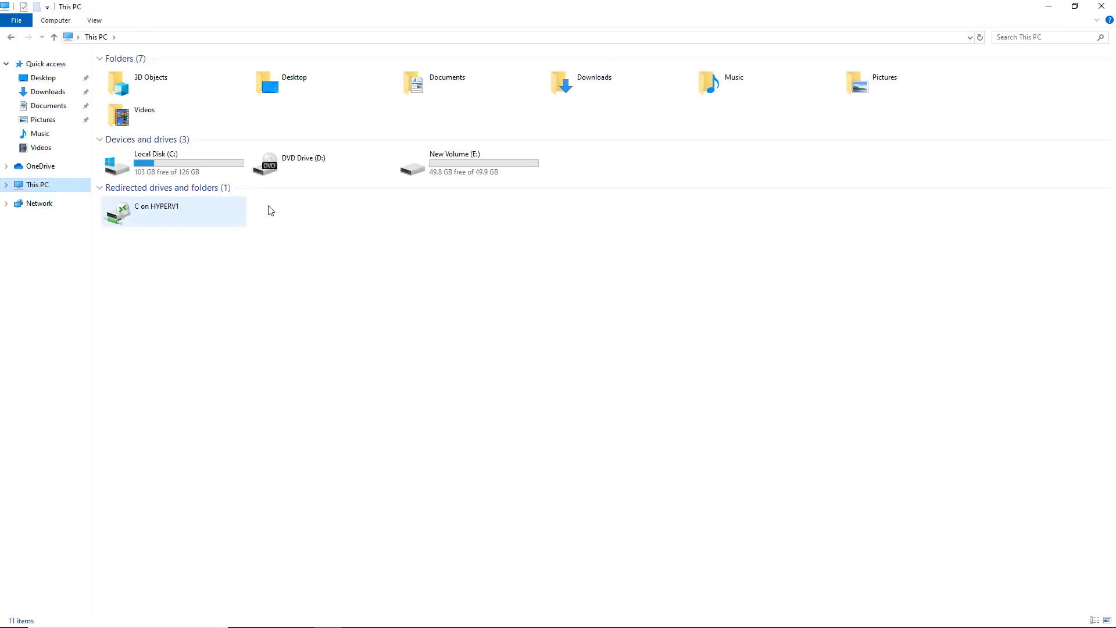
{"action": "right_click", "coordinate": [148, 162]}
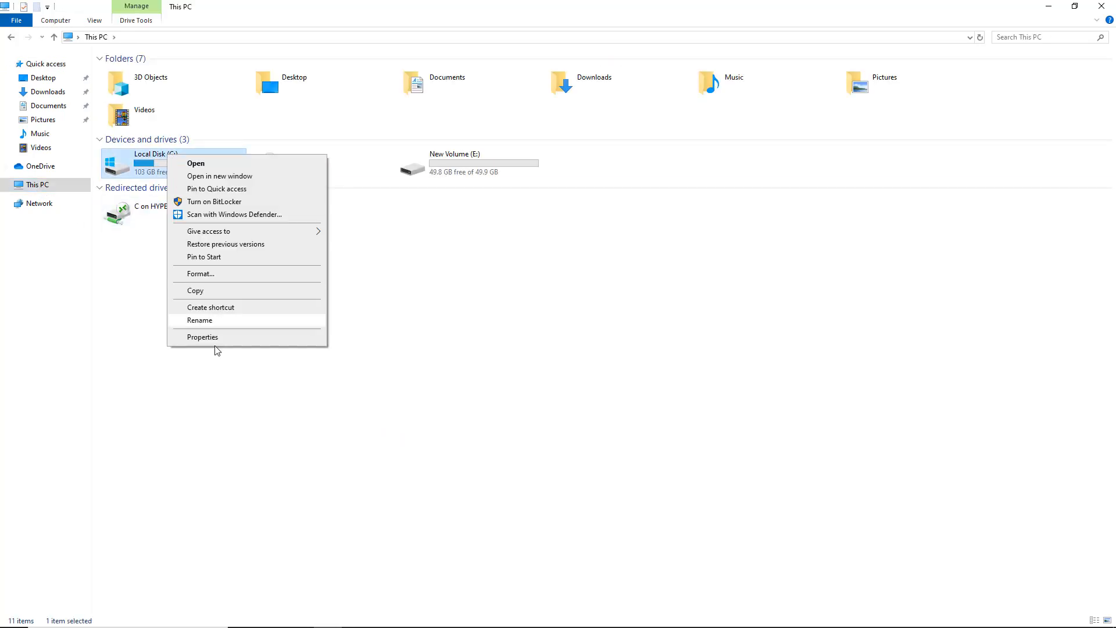
{"action": "left_click", "coordinate": [202, 337]}
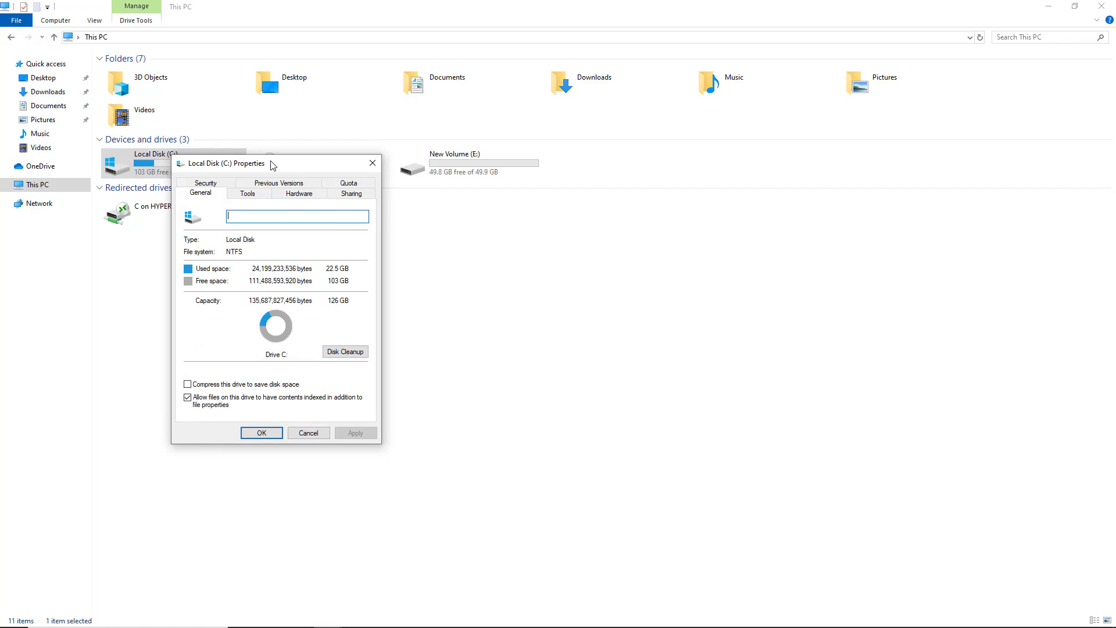
{"action": "left_click_drag", "start_coordinate": [271, 163], "coordinate": [456, 163]}
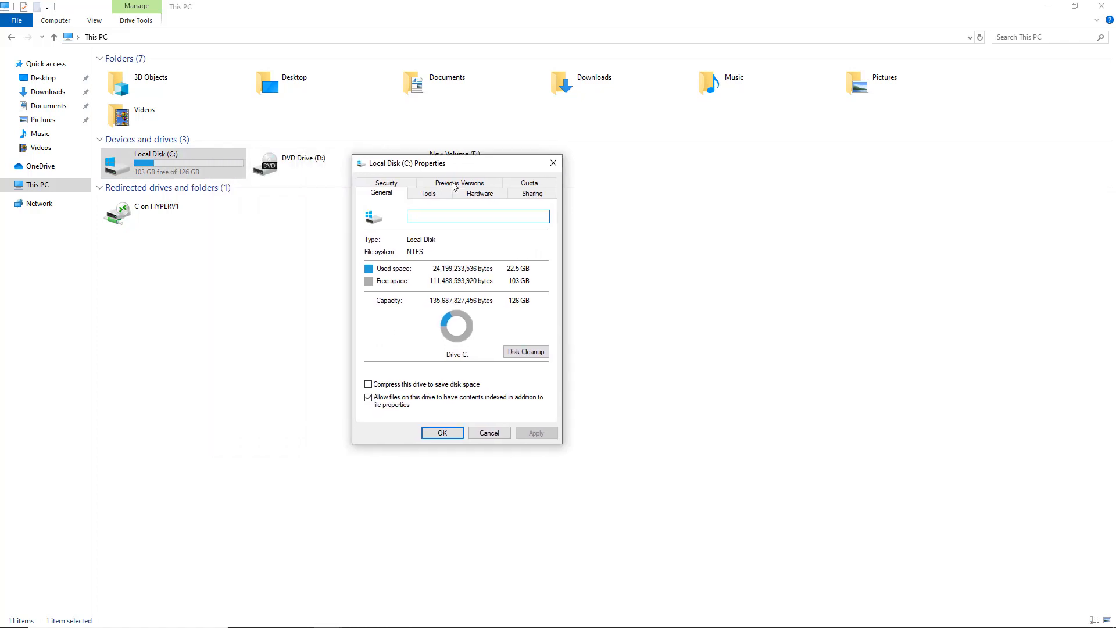
- Check the Previous Versions list for Local Disk (C:), finding none, and cancel the dialog
{"action": "left_click", "coordinate": [460, 183]}
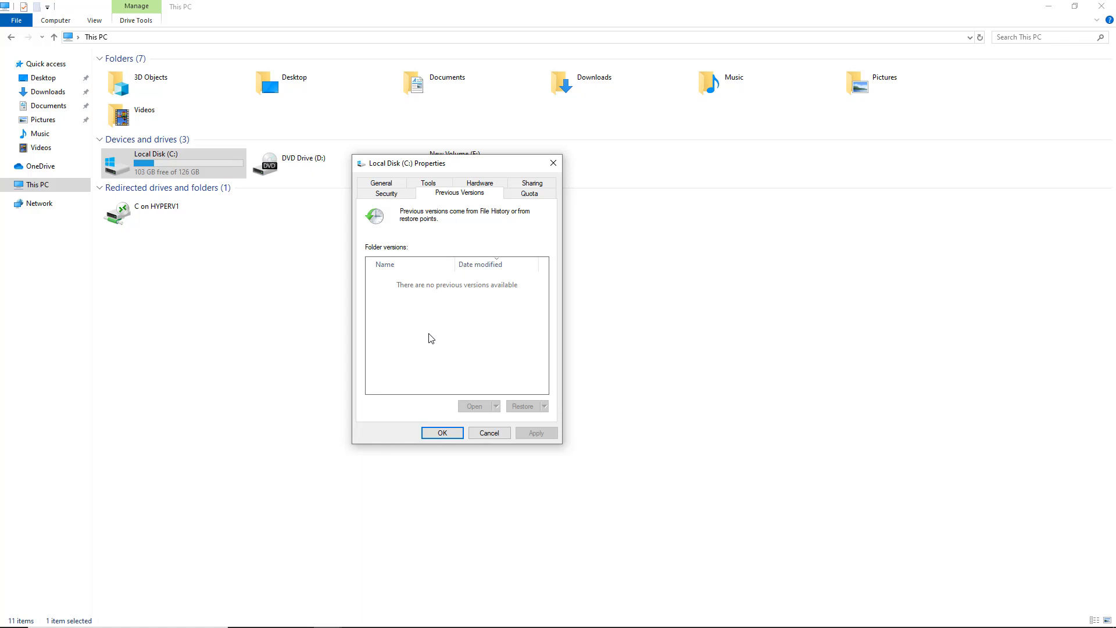
{"action": "mouse_move", "coordinate": [490, 433]}
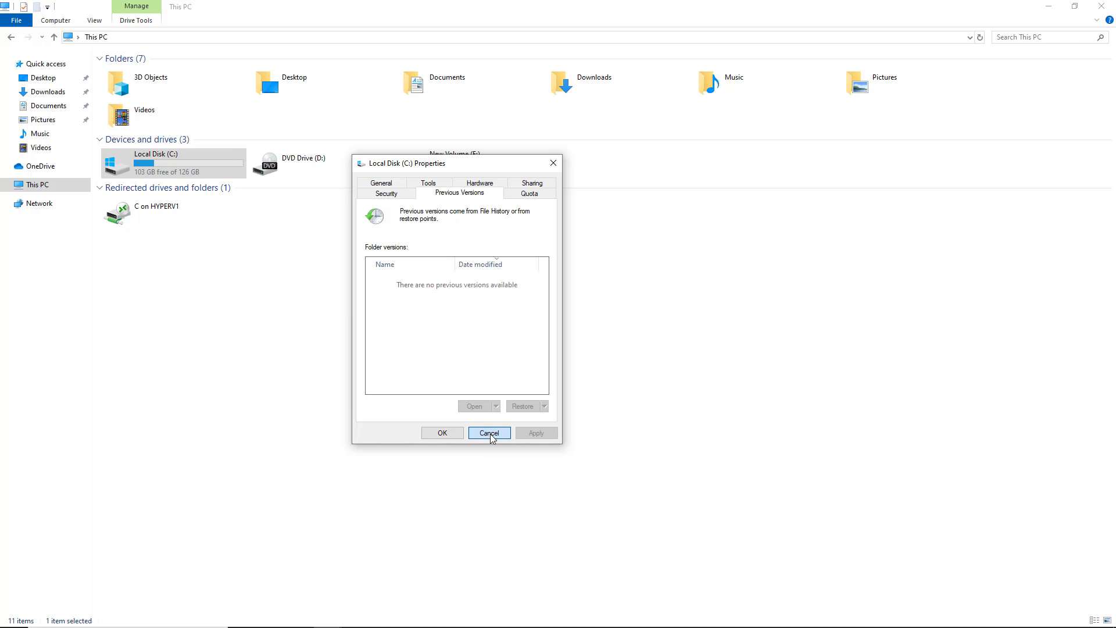
{"action": "left_click", "coordinate": [489, 433]}
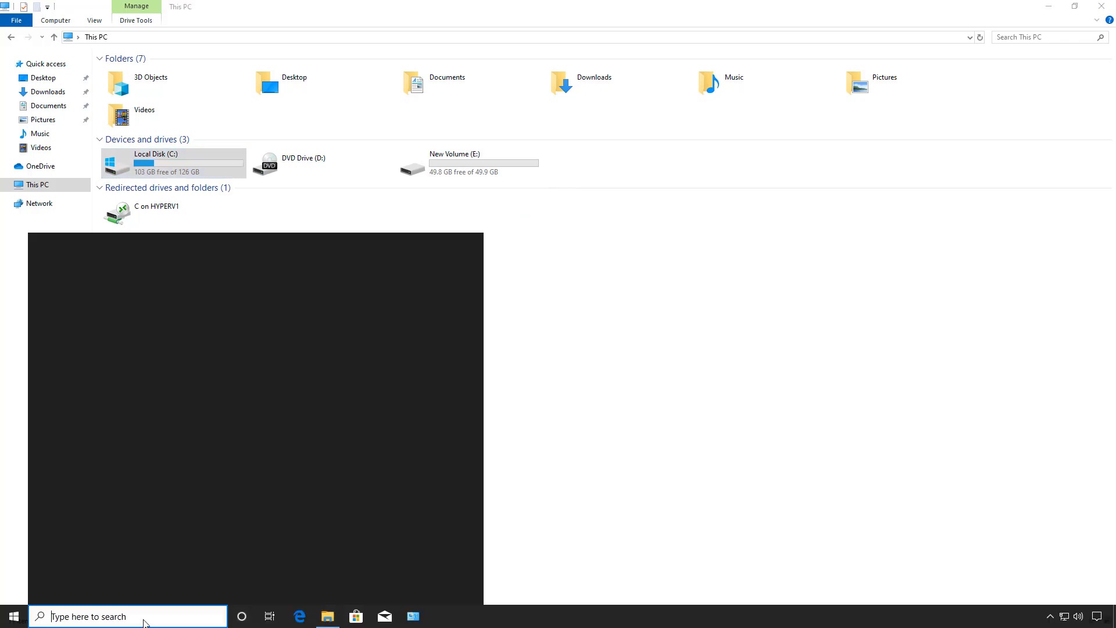
- Search the taskbar for 'file history' to surface the Backup settings result
{"action": "type", "text": "fil"}
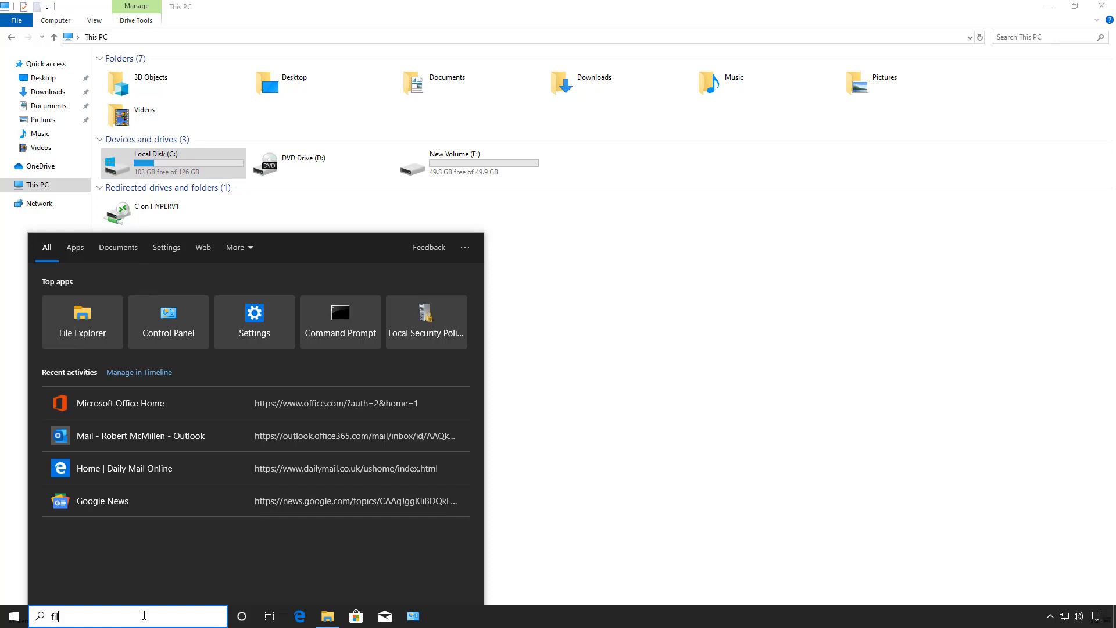
{"action": "type", "text": "e hist"}
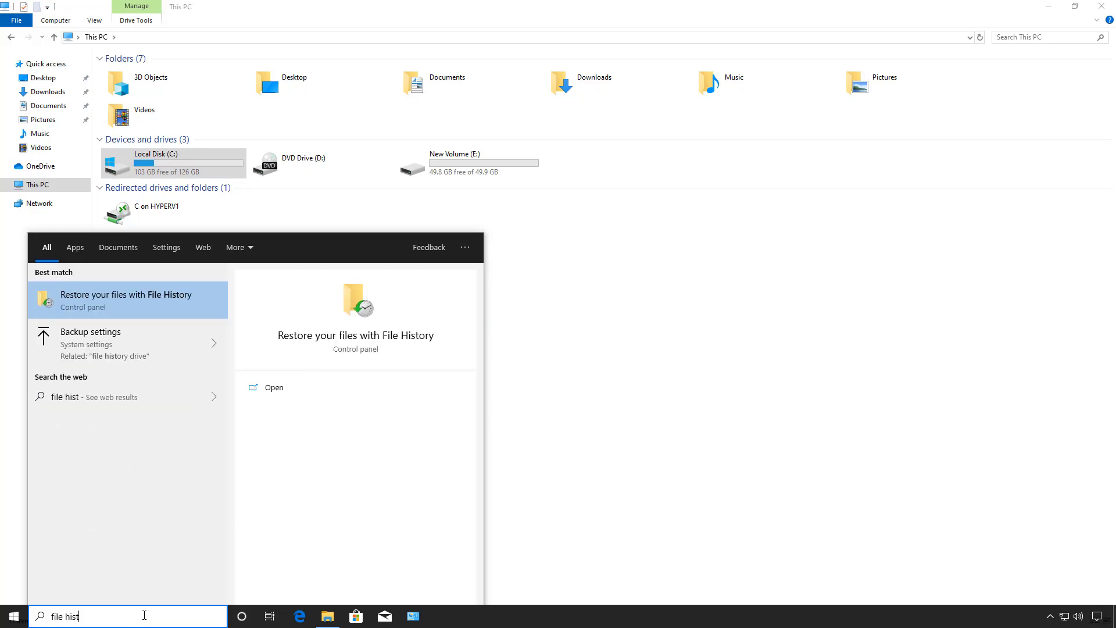
{"action": "type", "text": "ory"}
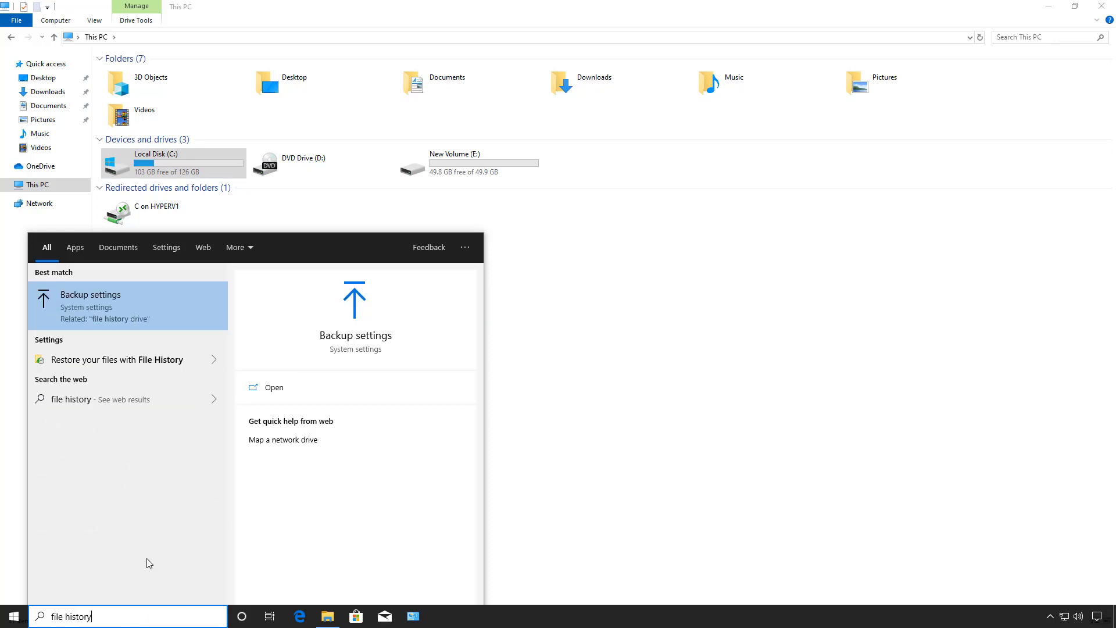
{"action": "mouse_move", "coordinate": [124, 307]}
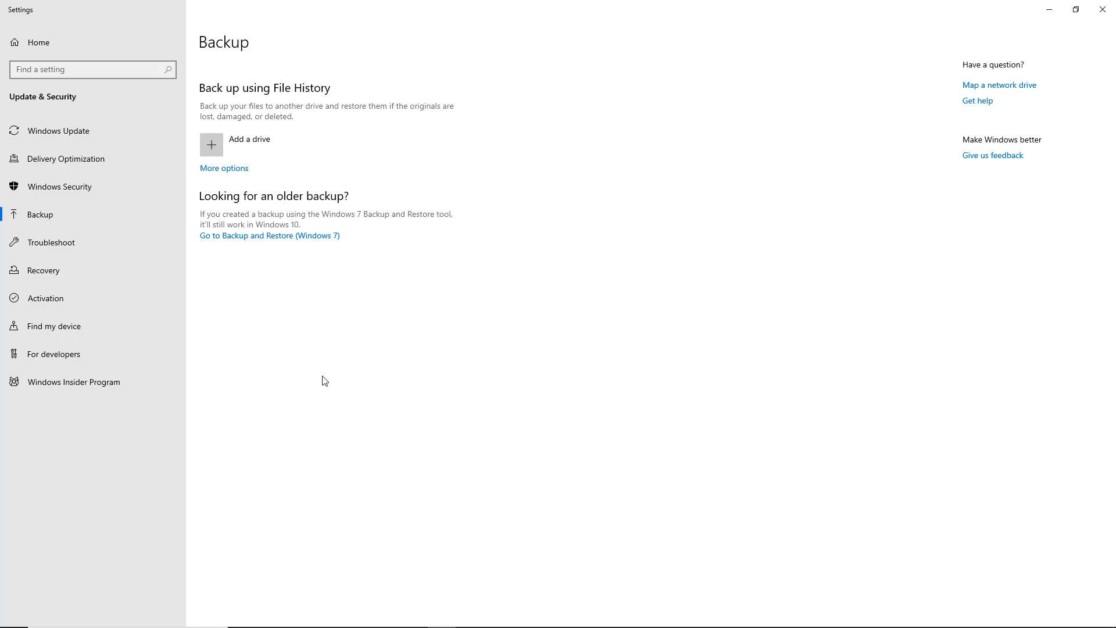
{"action": "mouse_move", "coordinate": [308, 371]}
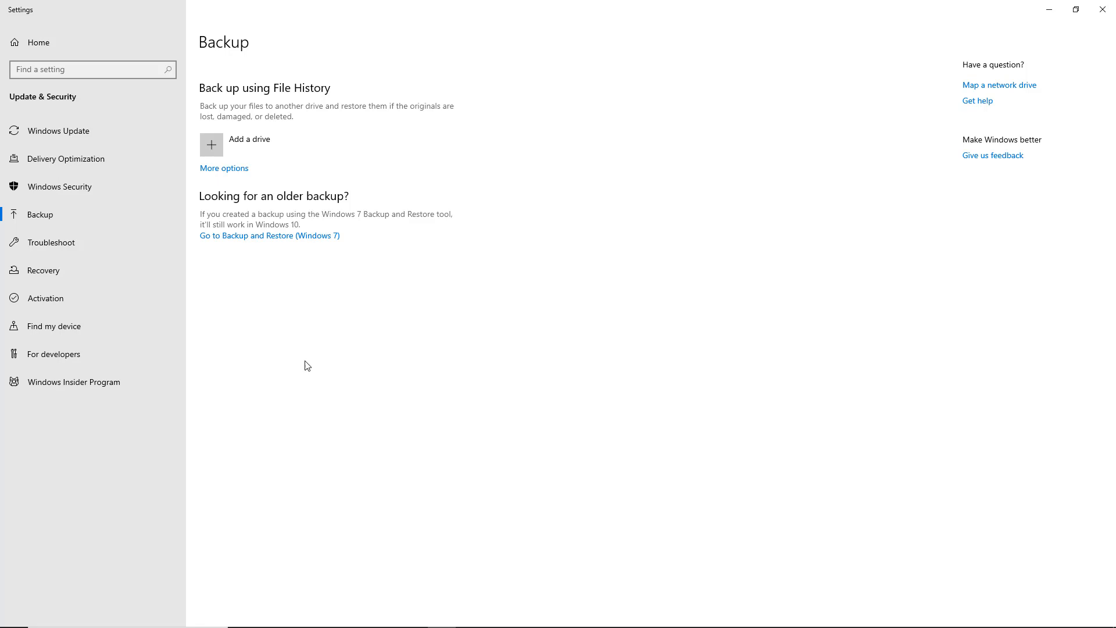
{"action": "mouse_move", "coordinate": [222, 151]}
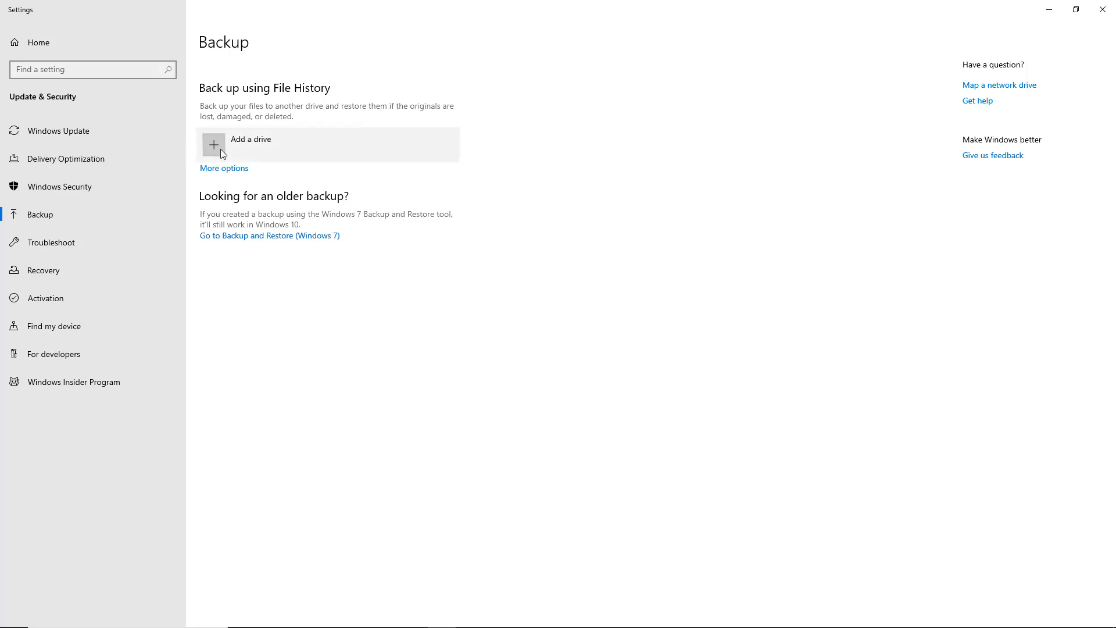
{"action": "mouse_move", "coordinate": [278, 214]}
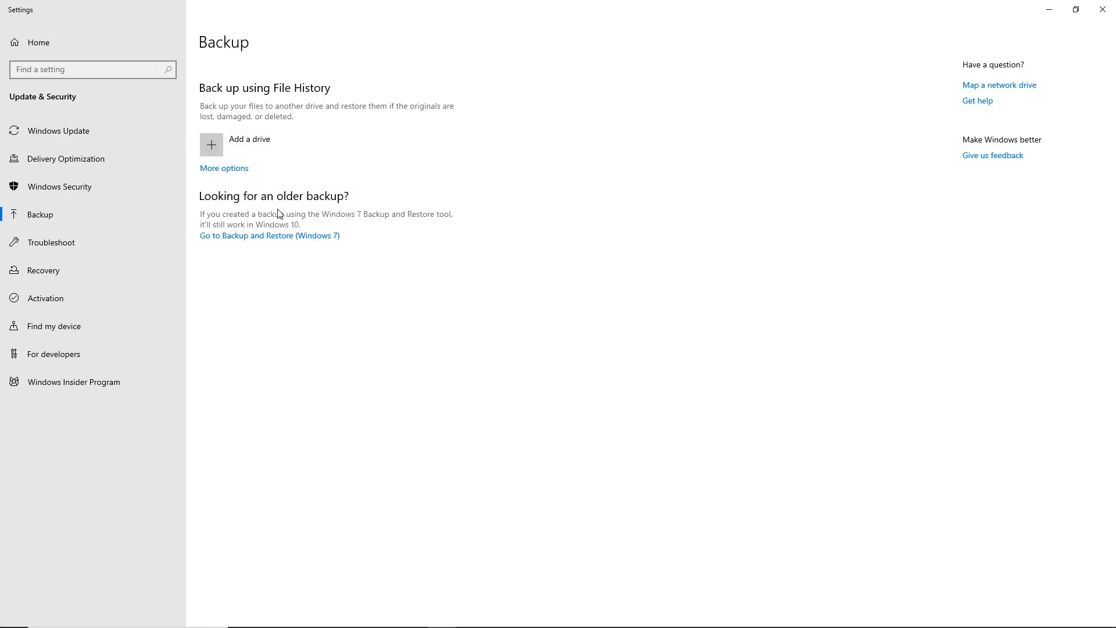
- Add drive E: as the File History drive so automatic file backup switches On
{"action": "left_click", "coordinate": [212, 144]}
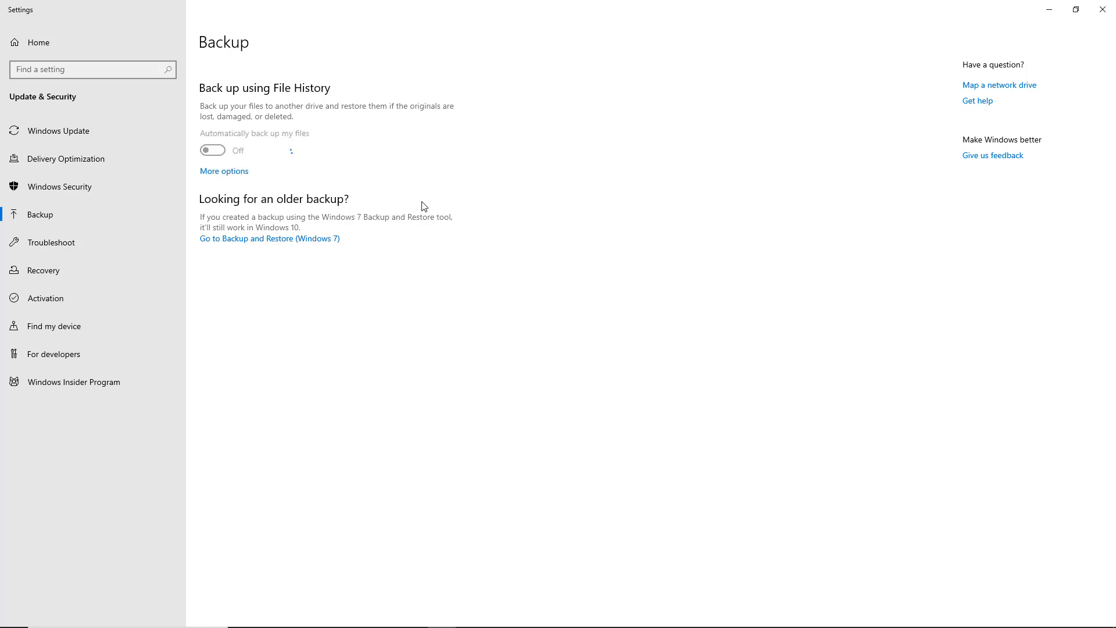
{"action": "left_click", "coordinate": [211, 150]}
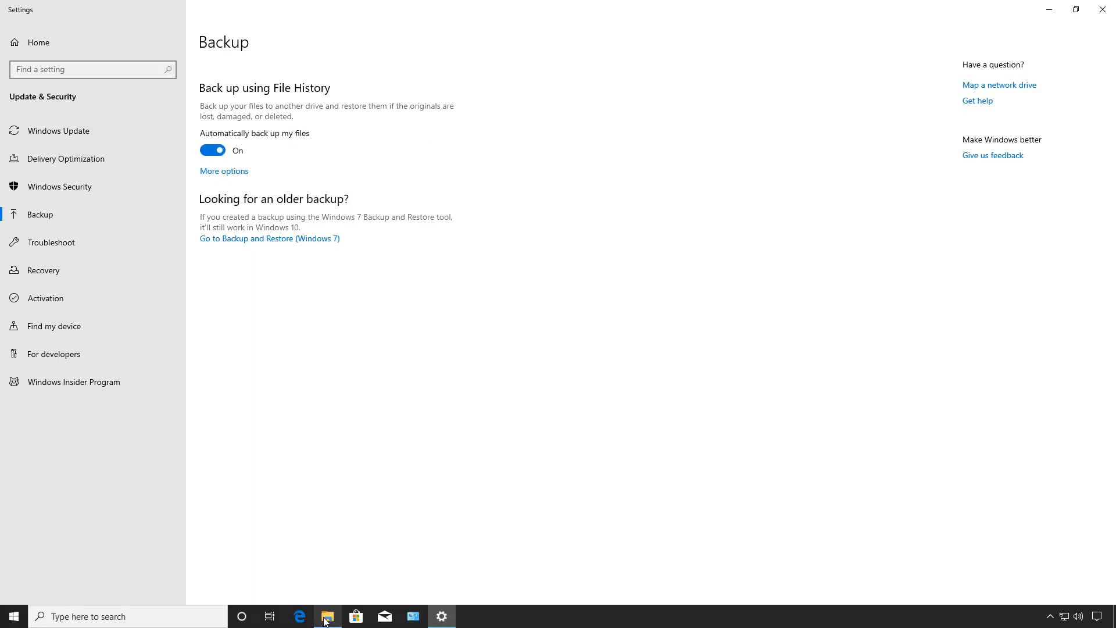
- Browse New Volume (E:) > FileHistory > x > CLIENT2 to verify the backup folders
{"action": "left_click", "coordinate": [326, 616]}
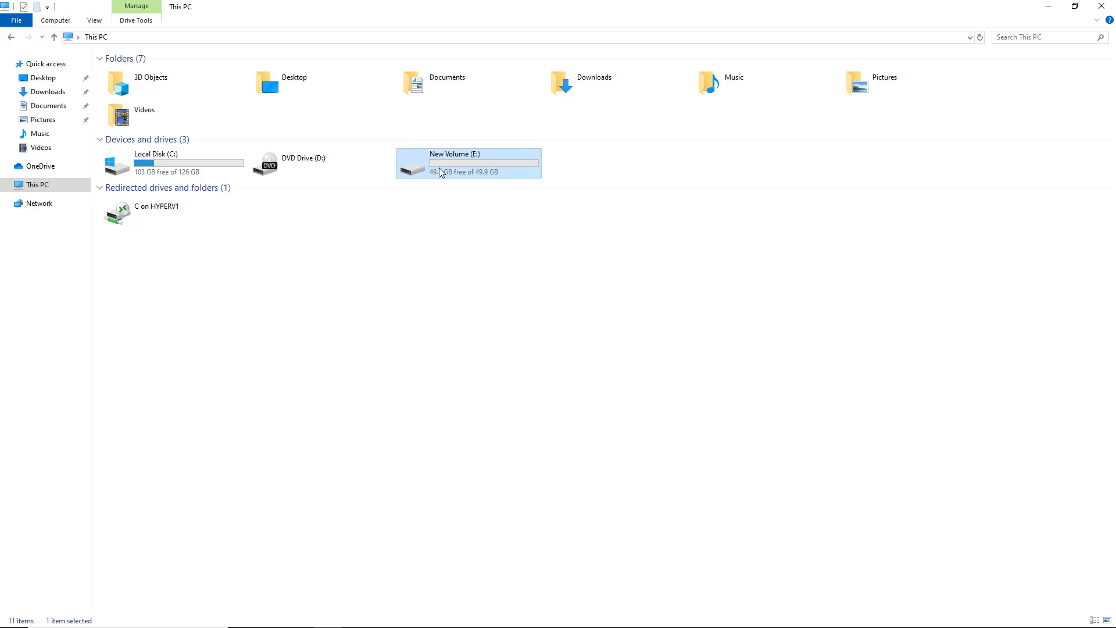
{"action": "double_click", "coordinate": [469, 163]}
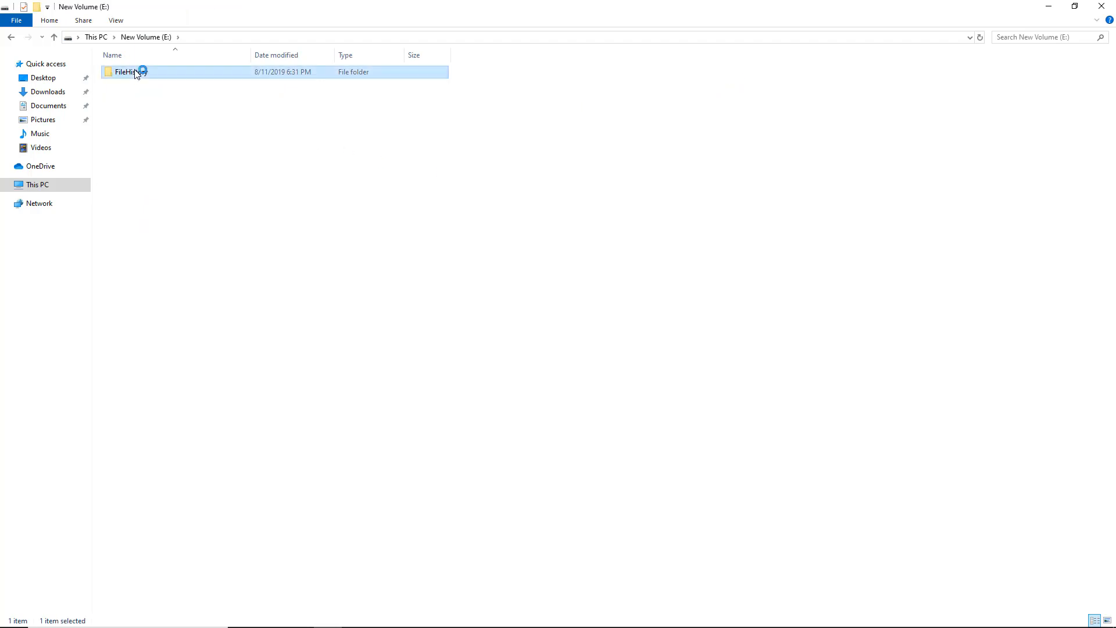
{"action": "double_click", "coordinate": [128, 70]}
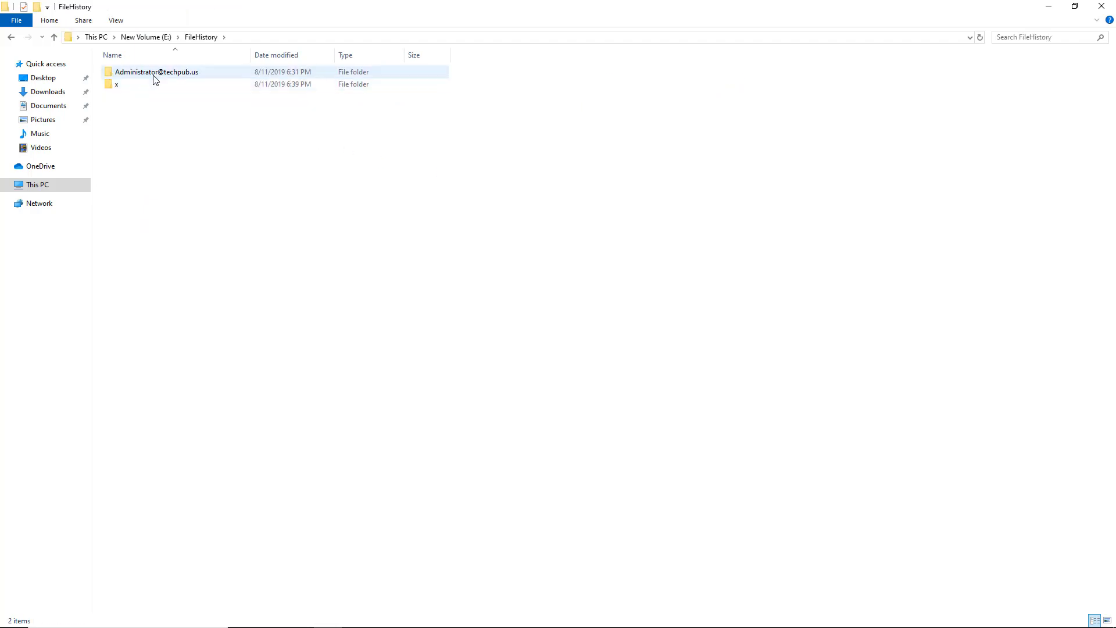
{"action": "double_click", "coordinate": [116, 83]}
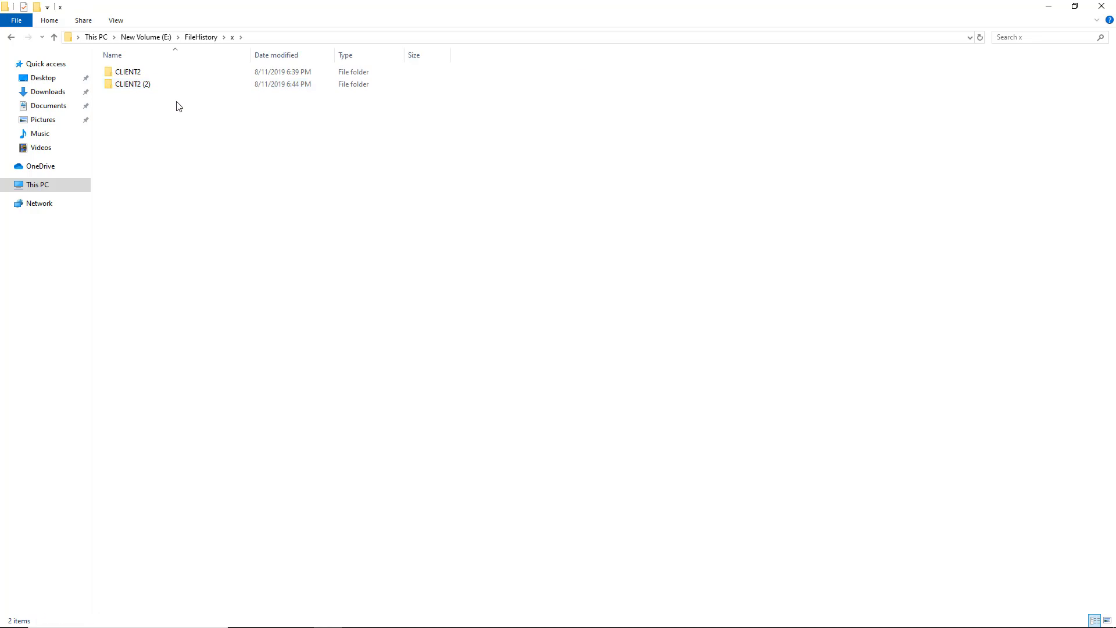
{"action": "mouse_move", "coordinate": [201, 72]}
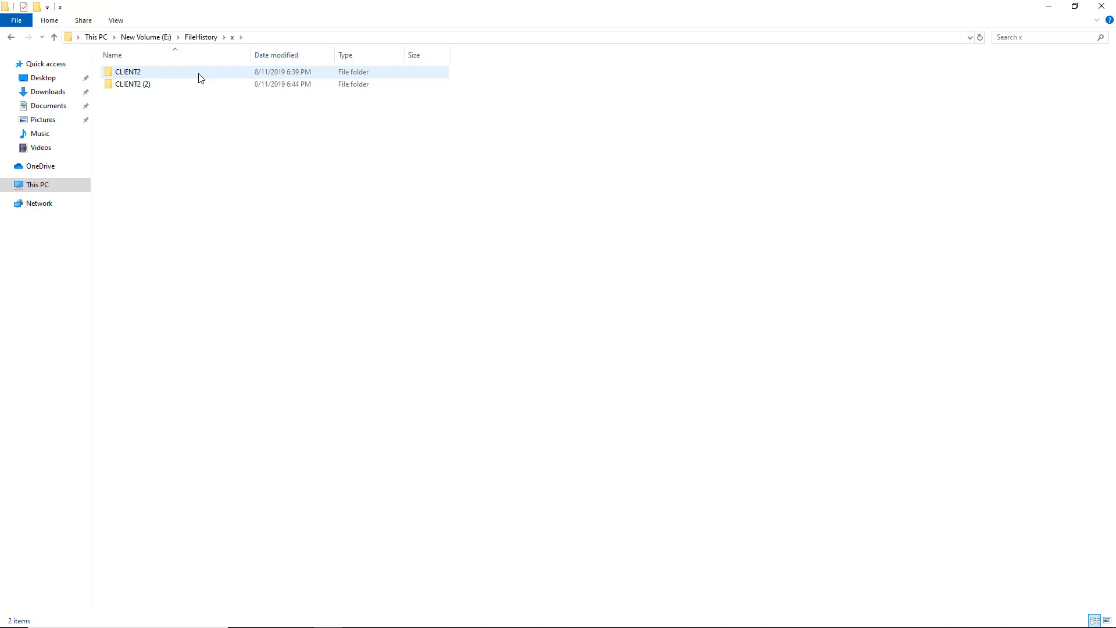
{"action": "double_click", "coordinate": [128, 71]}
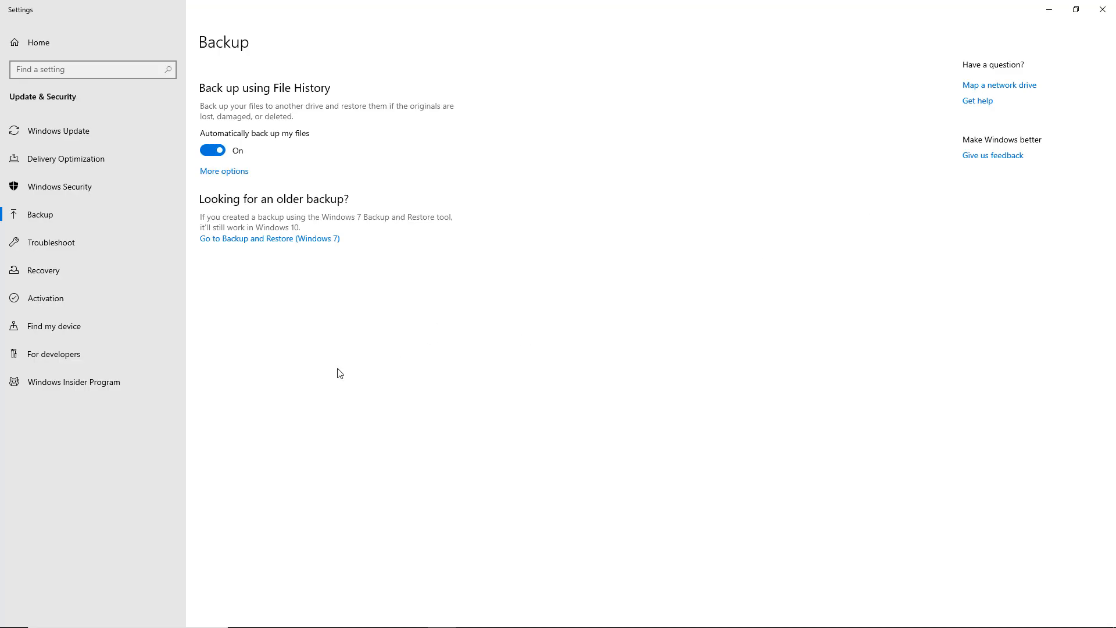
{"action": "mouse_move", "coordinate": [241, 227]}
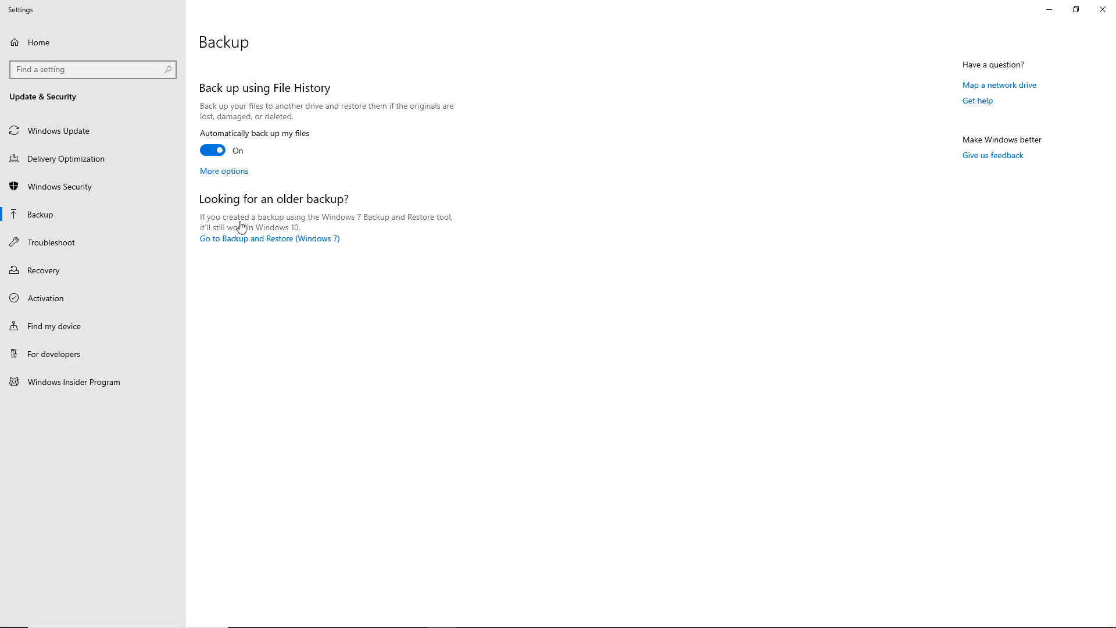
- View More options for New Volume (E:) and scan the 'Back up these folders' list
{"action": "left_click", "coordinate": [223, 171]}
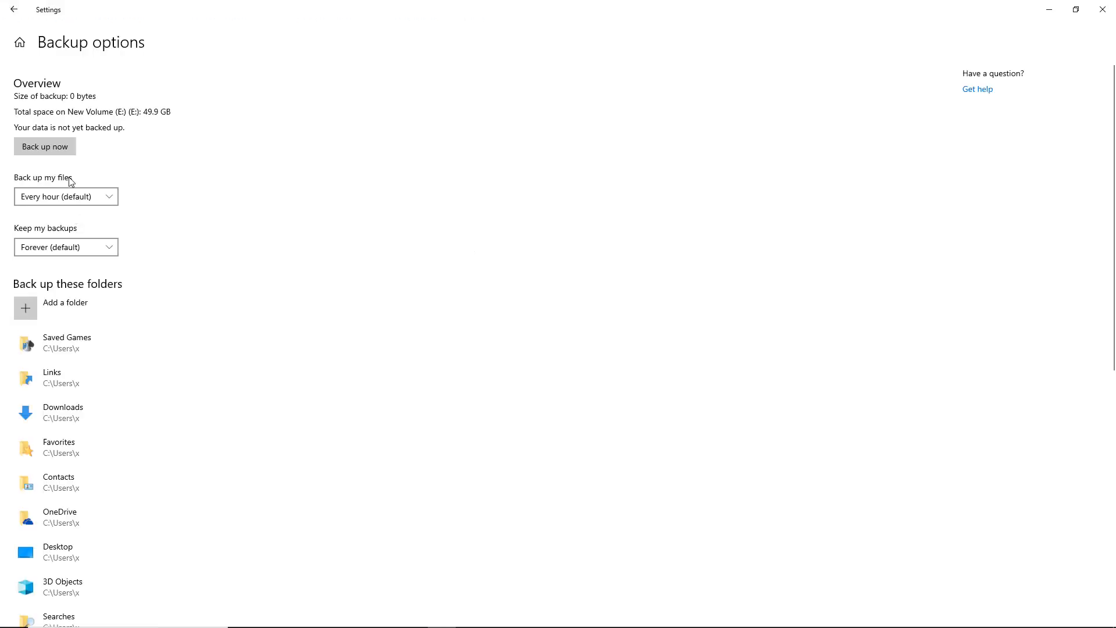
{"action": "scroll", "scroll_direction": "down", "scroll_amount": 3}
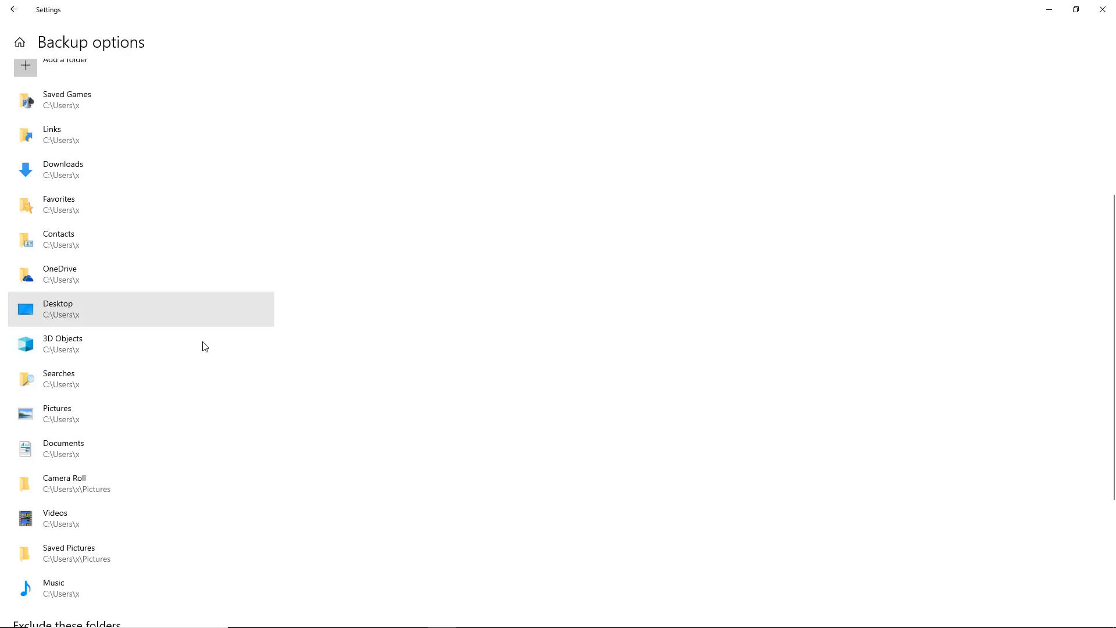
{"action": "scroll", "scroll_direction": "up", "scroll_amount": 3}
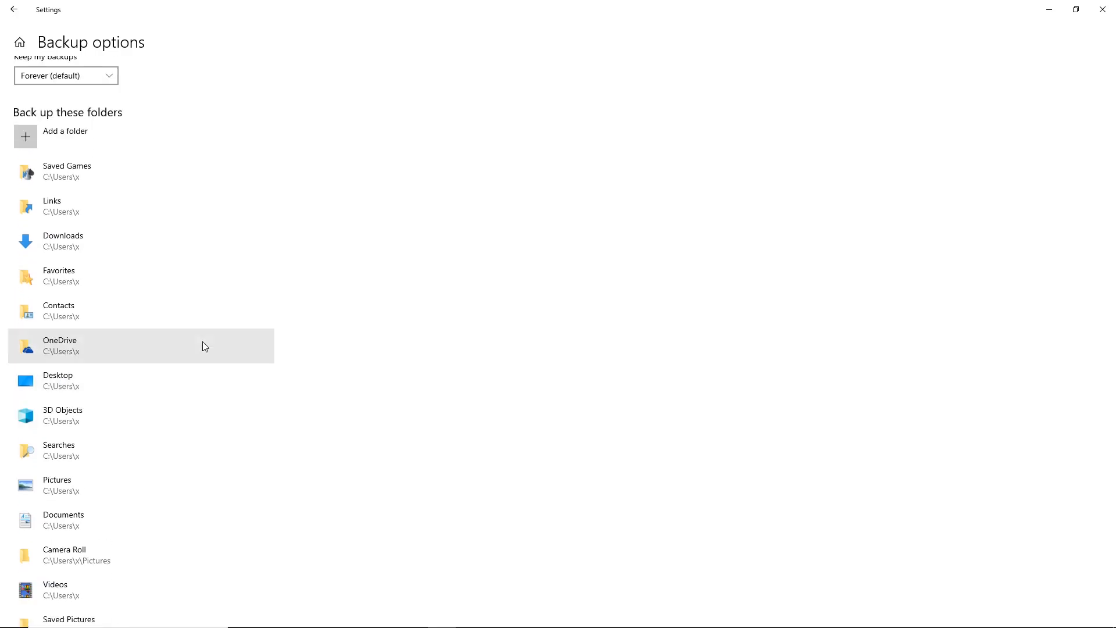
{"action": "scroll", "scroll_direction": "down", "scroll_amount": 3}
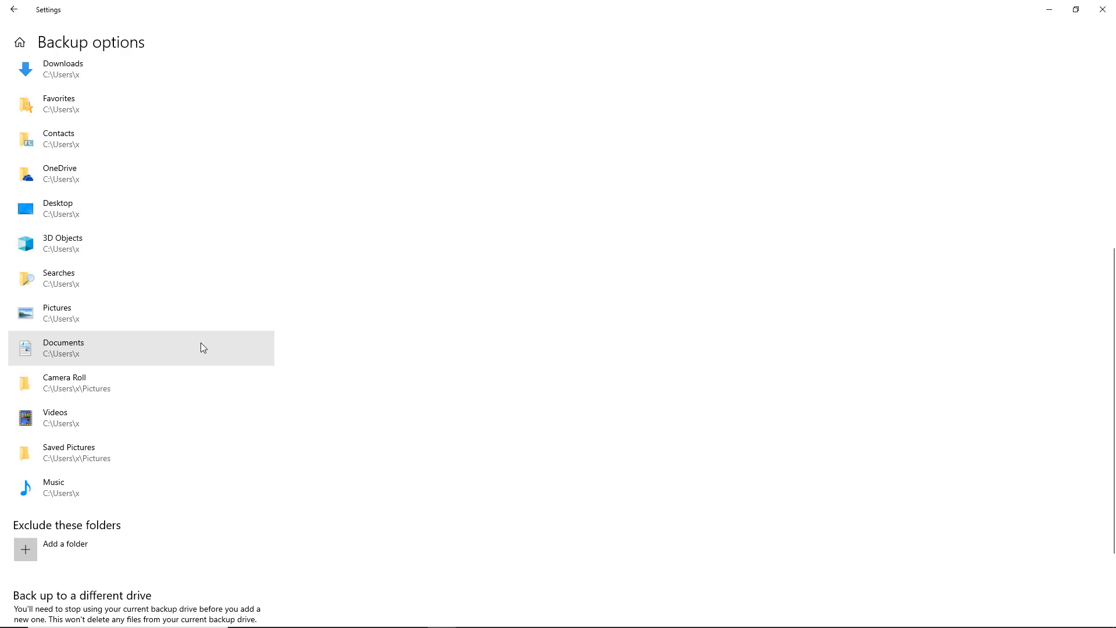
{"action": "mouse_move", "coordinate": [217, 346]}
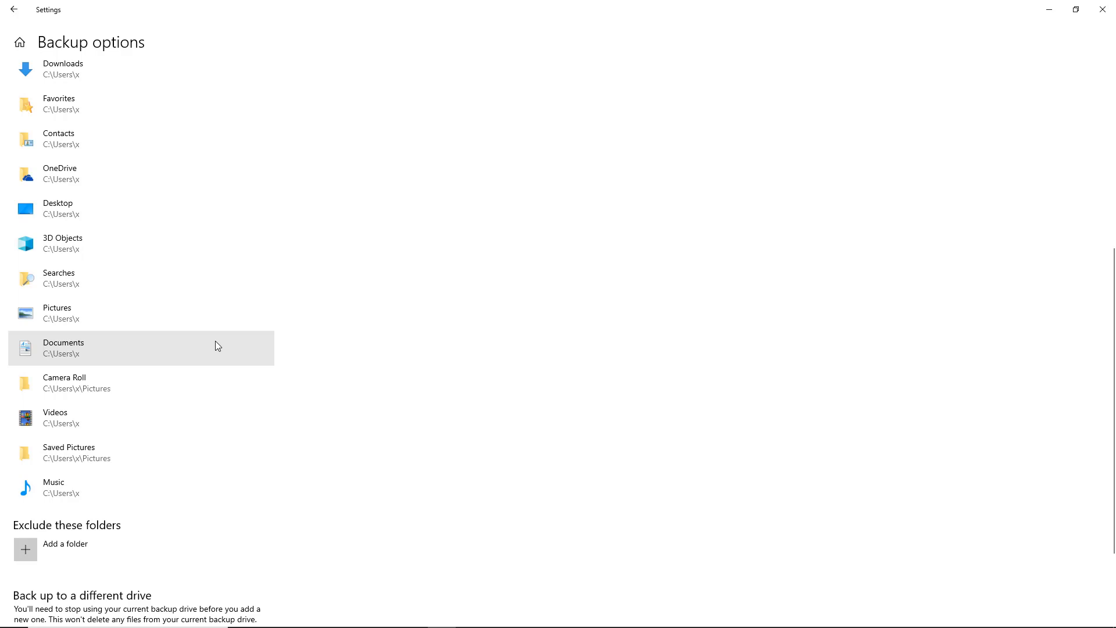
{"action": "mouse_move", "coordinate": [221, 345]}
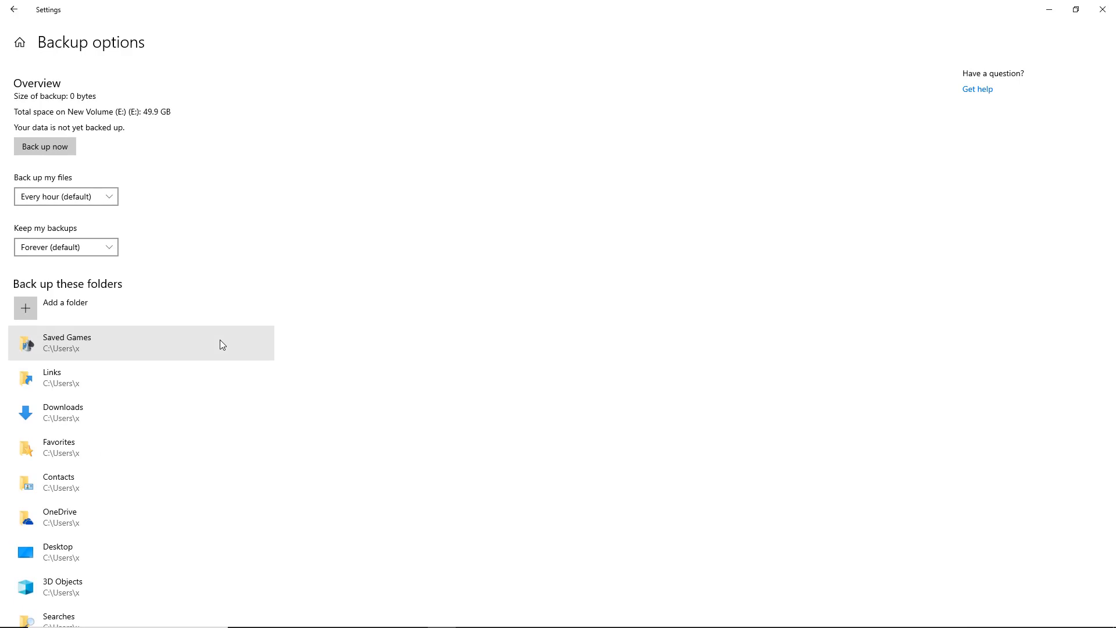
{"action": "mouse_move", "coordinate": [44, 146]}
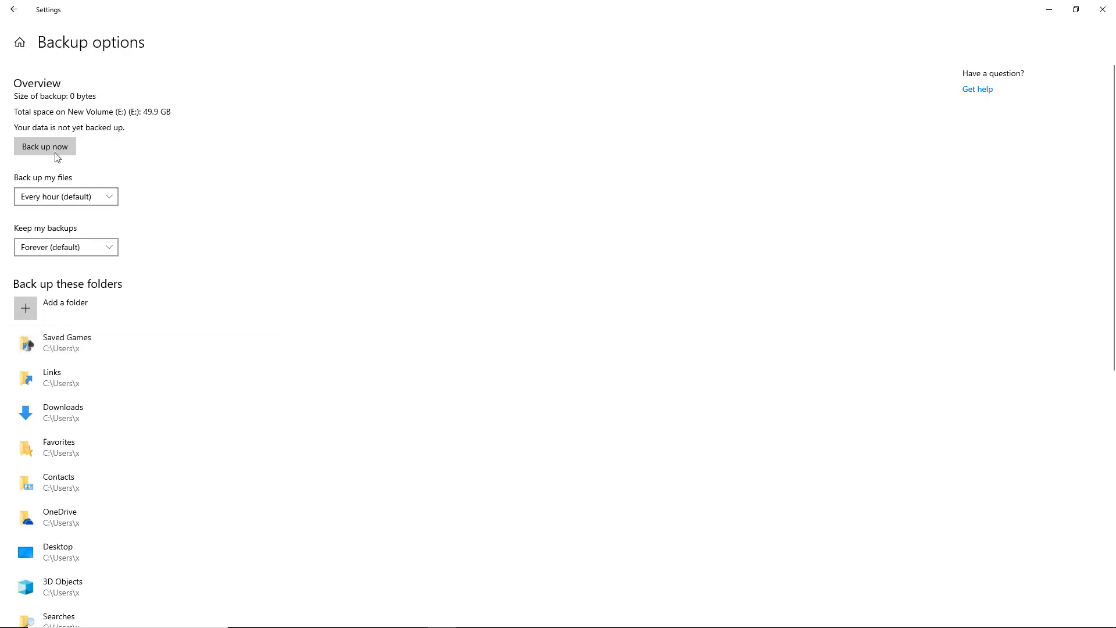
- Run 'Back up now', completing an 8.40 KB backup to New Volume (E:) at 6:46 PM
{"action": "left_click", "coordinate": [44, 147]}
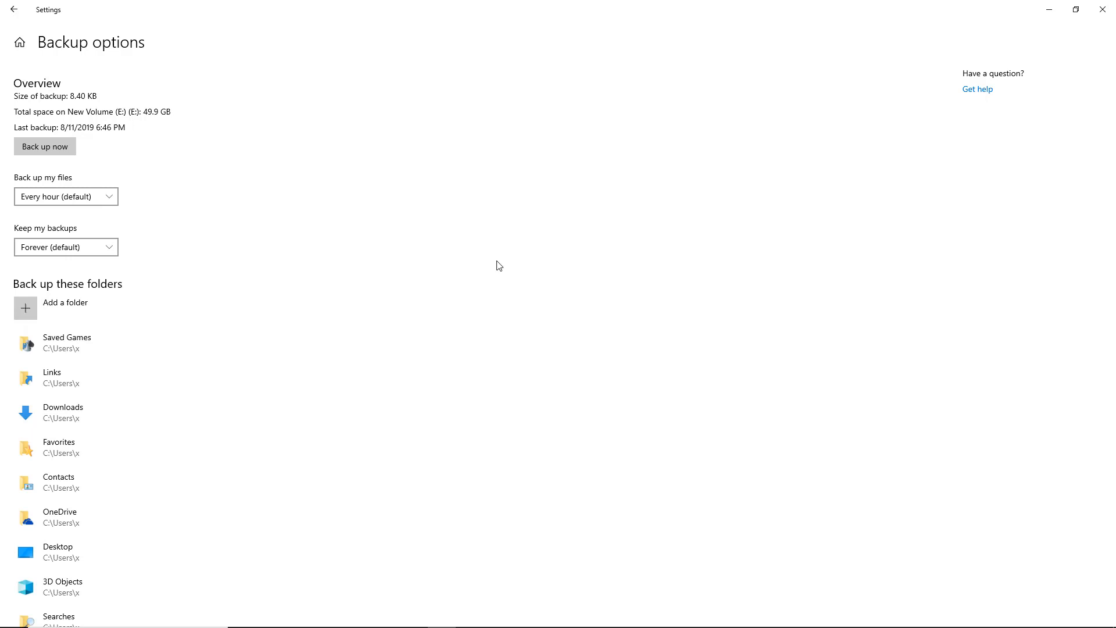
{"action": "mouse_move", "coordinate": [271, 524]}
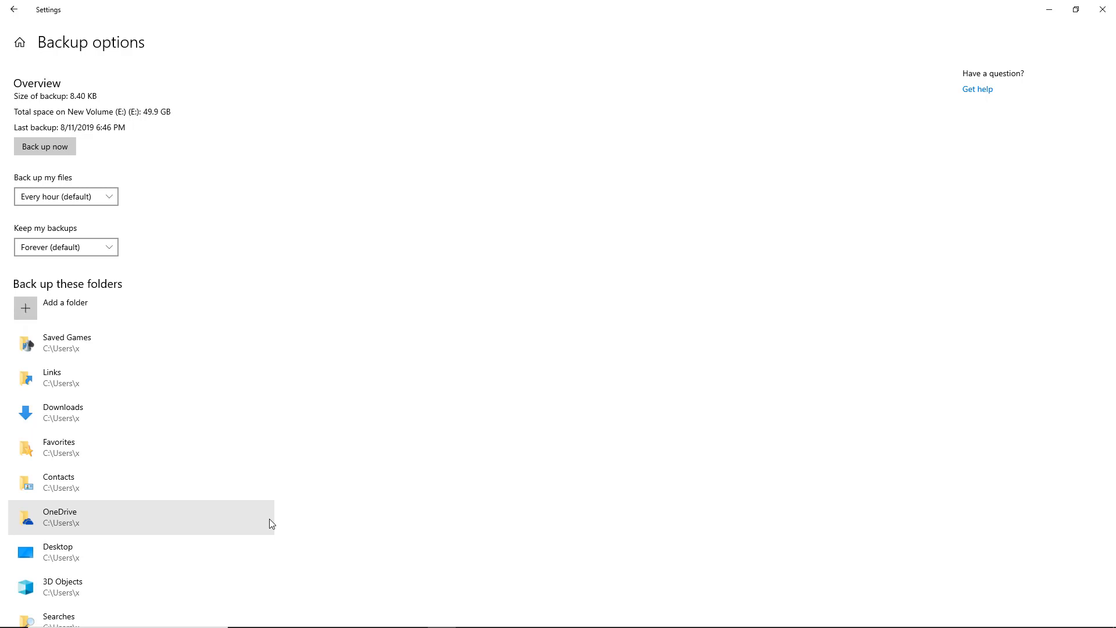
{"action": "scroll", "scroll_direction": "down", "scroll_amount": 3}
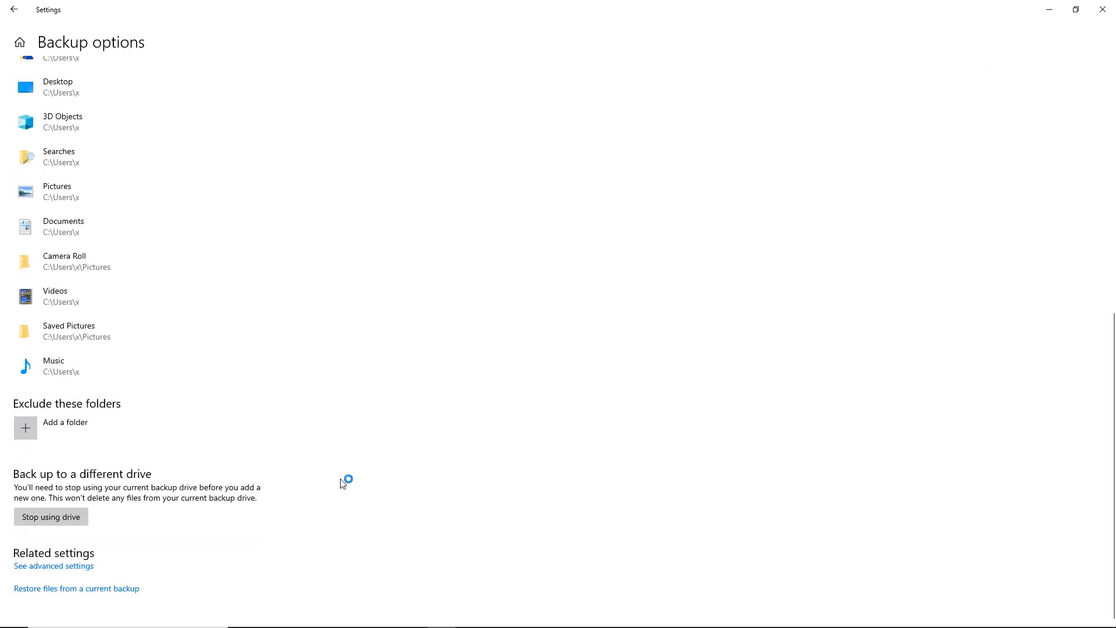
- Browse the 6:46 PM backup into Pictures and select Saved Pictures for restoring
{"action": "left_click", "coordinate": [77, 588]}
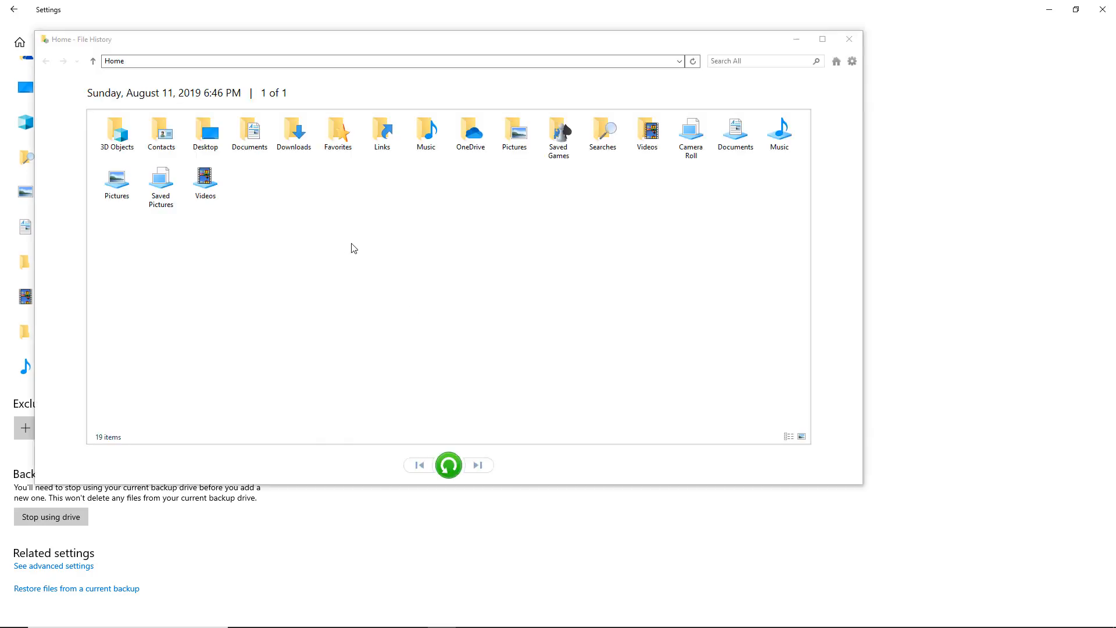
{"action": "mouse_move", "coordinate": [324, 241]}
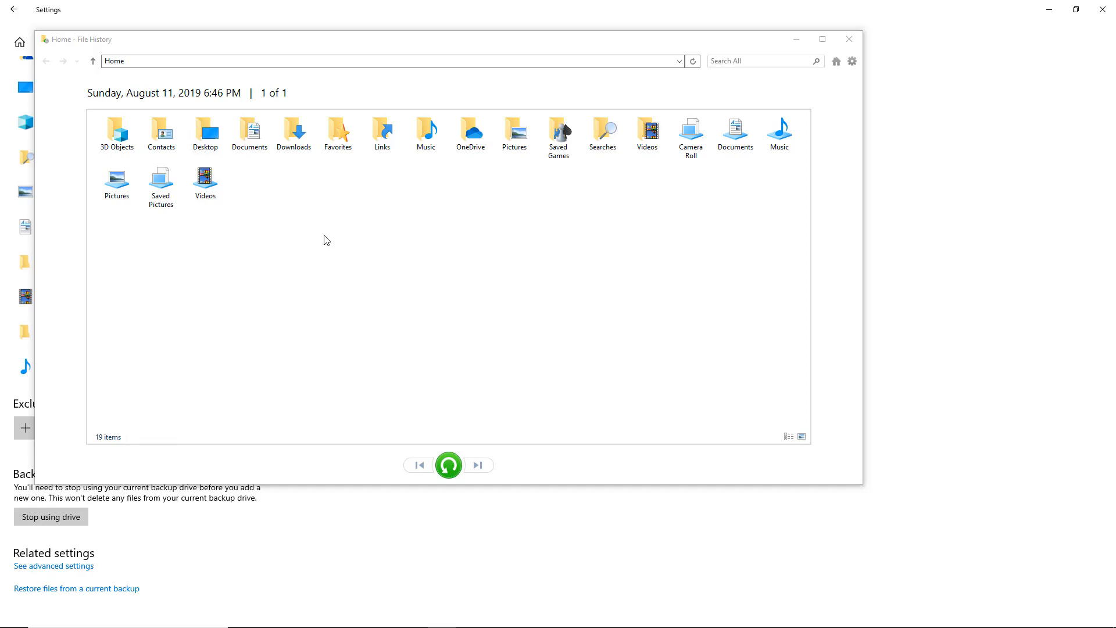
{"action": "left_click", "coordinate": [514, 133]}
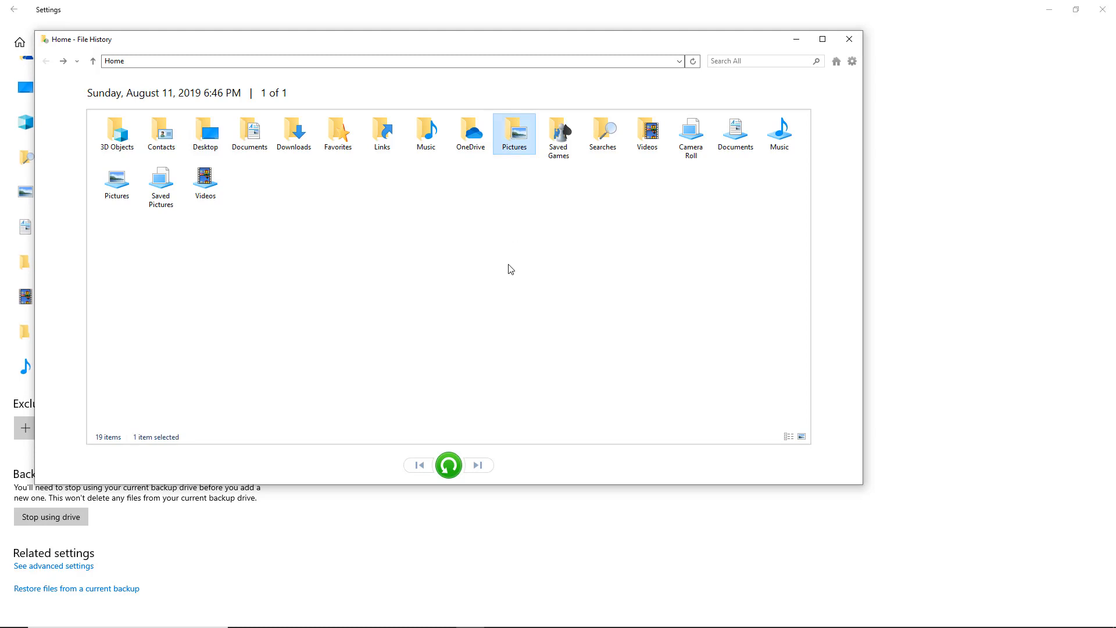
{"action": "mouse_move", "coordinate": [511, 278]}
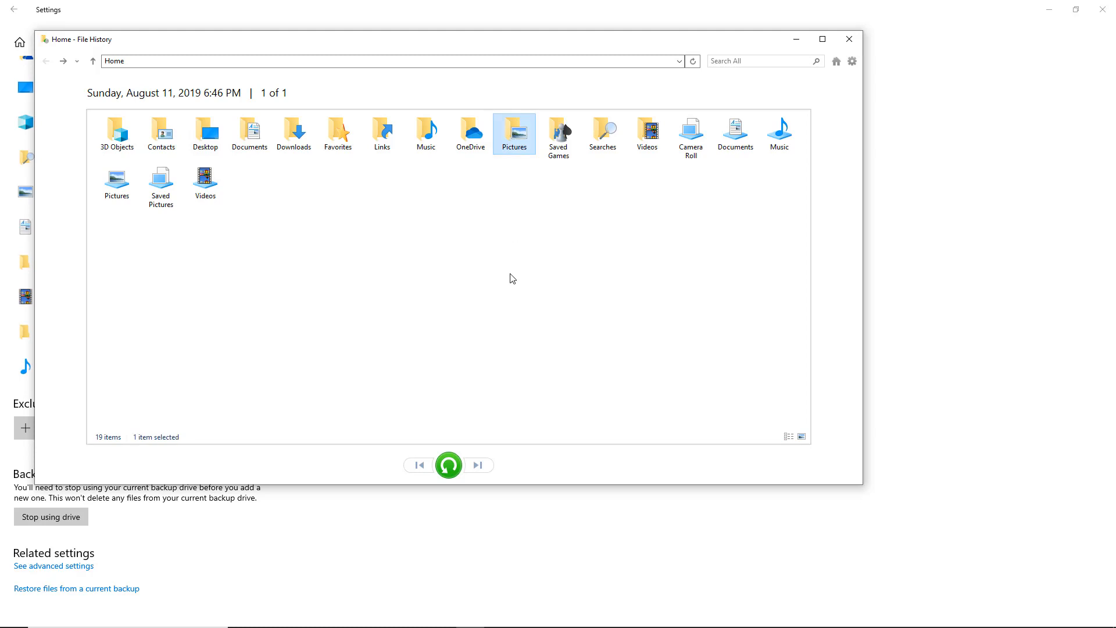
{"action": "double_click", "coordinate": [513, 134]}
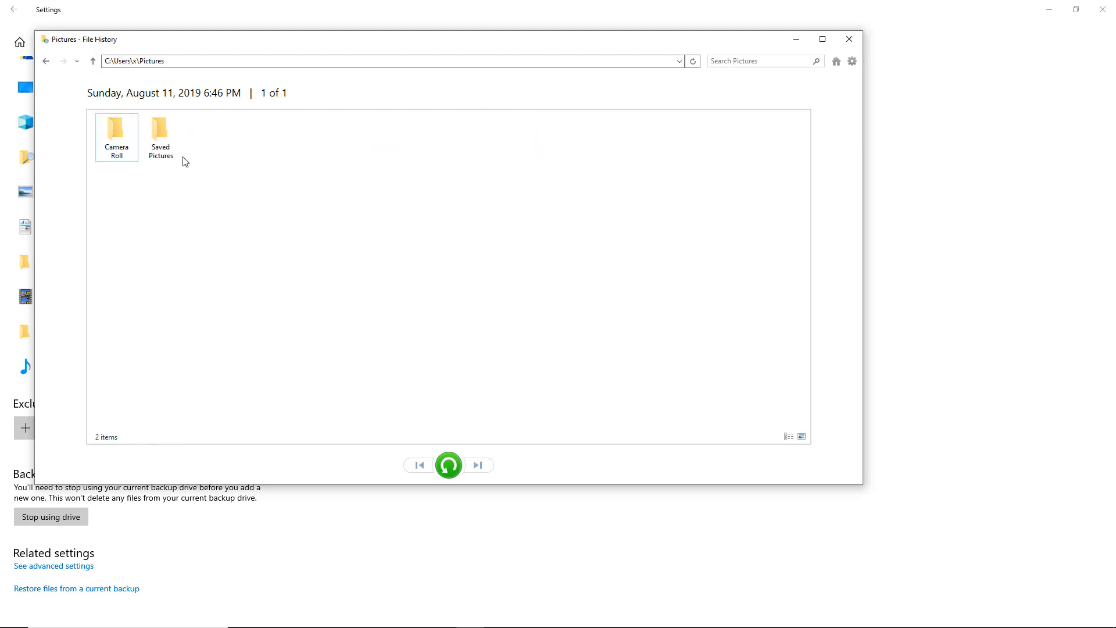
{"action": "left_click", "coordinate": [160, 131]}
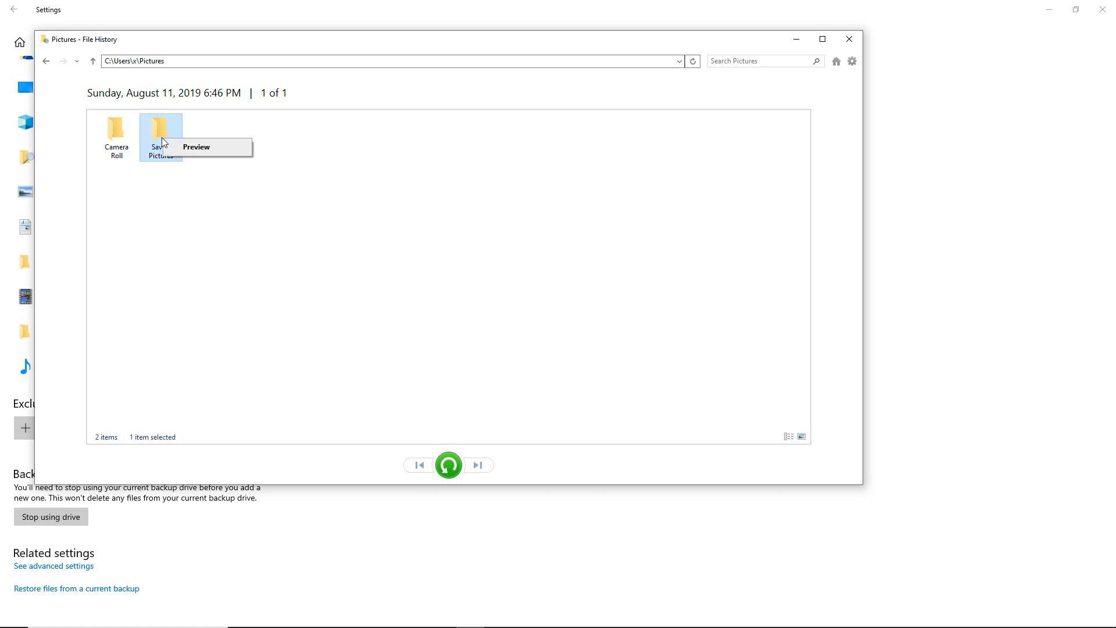
{"action": "mouse_move", "coordinate": [439, 372]}
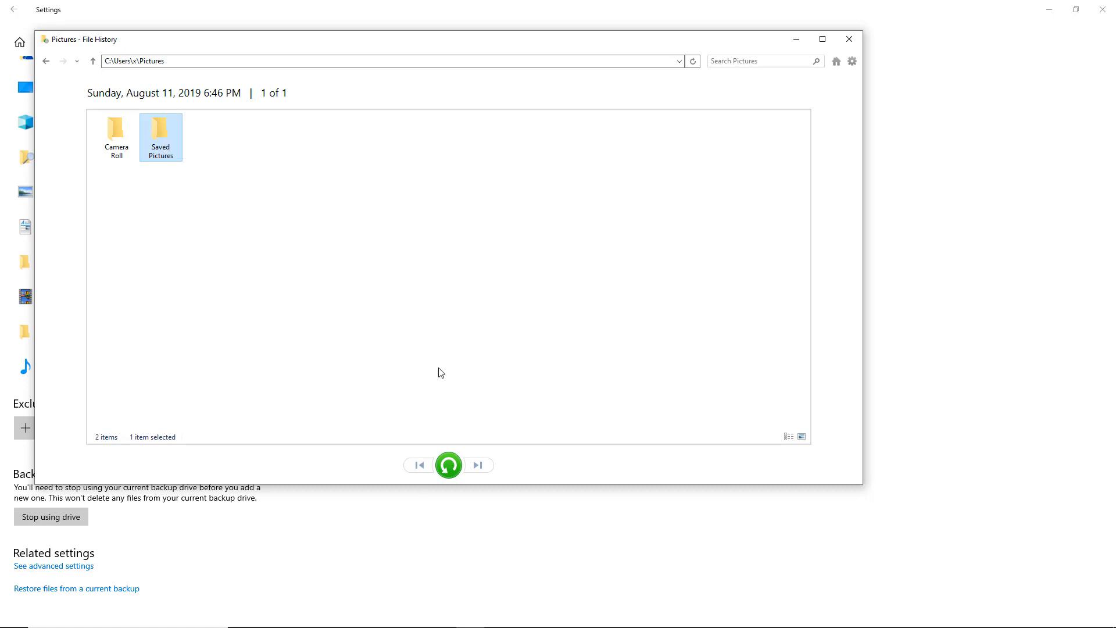
{"action": "mouse_move", "coordinate": [448, 466]}
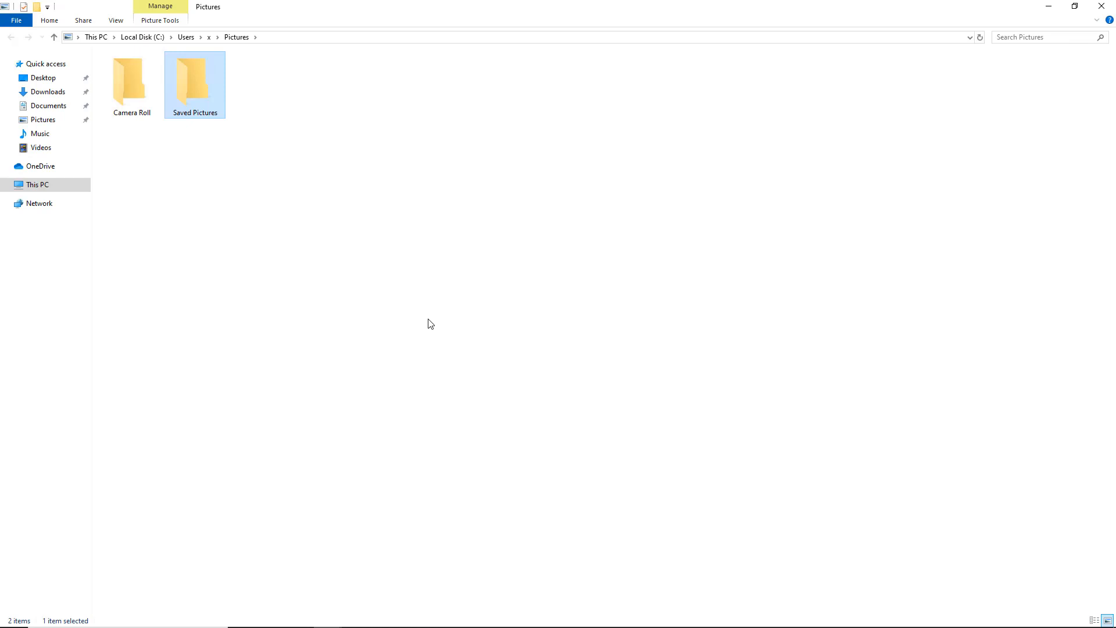
{"action": "mouse_move", "coordinate": [662, 207]}
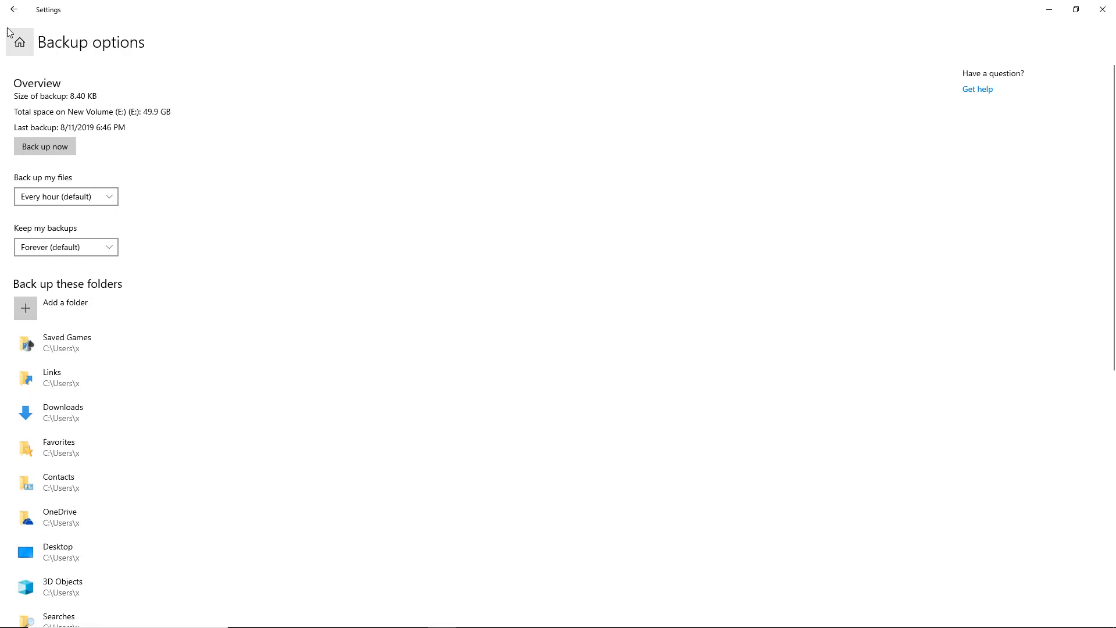
- Return from Backup options to the main Backup settings page after checking restored Pictures
{"action": "left_click", "coordinate": [12, 9]}
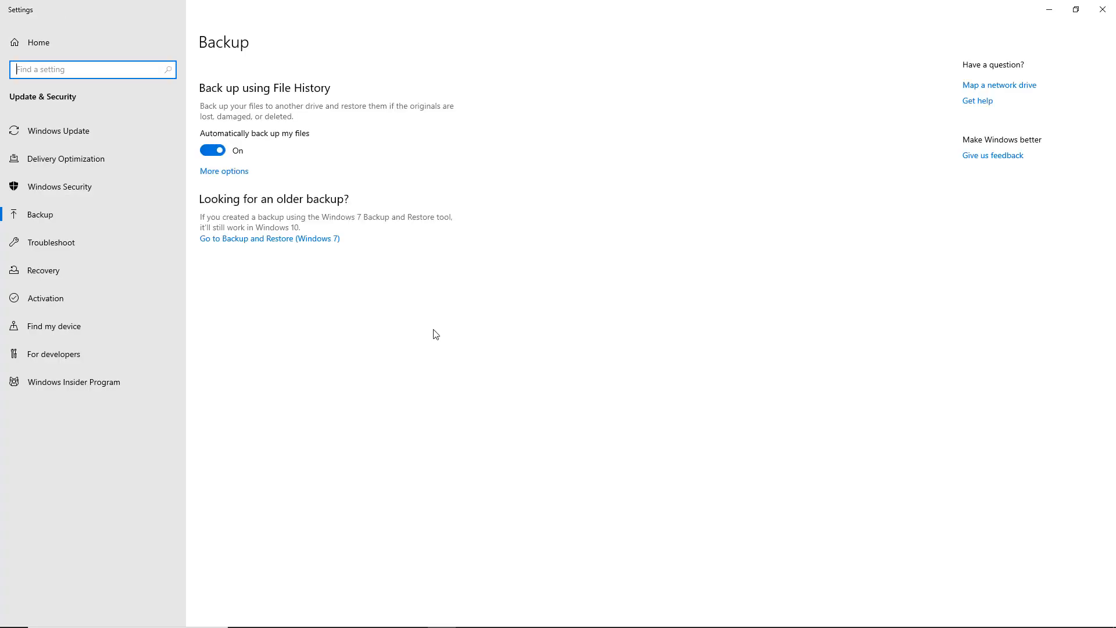